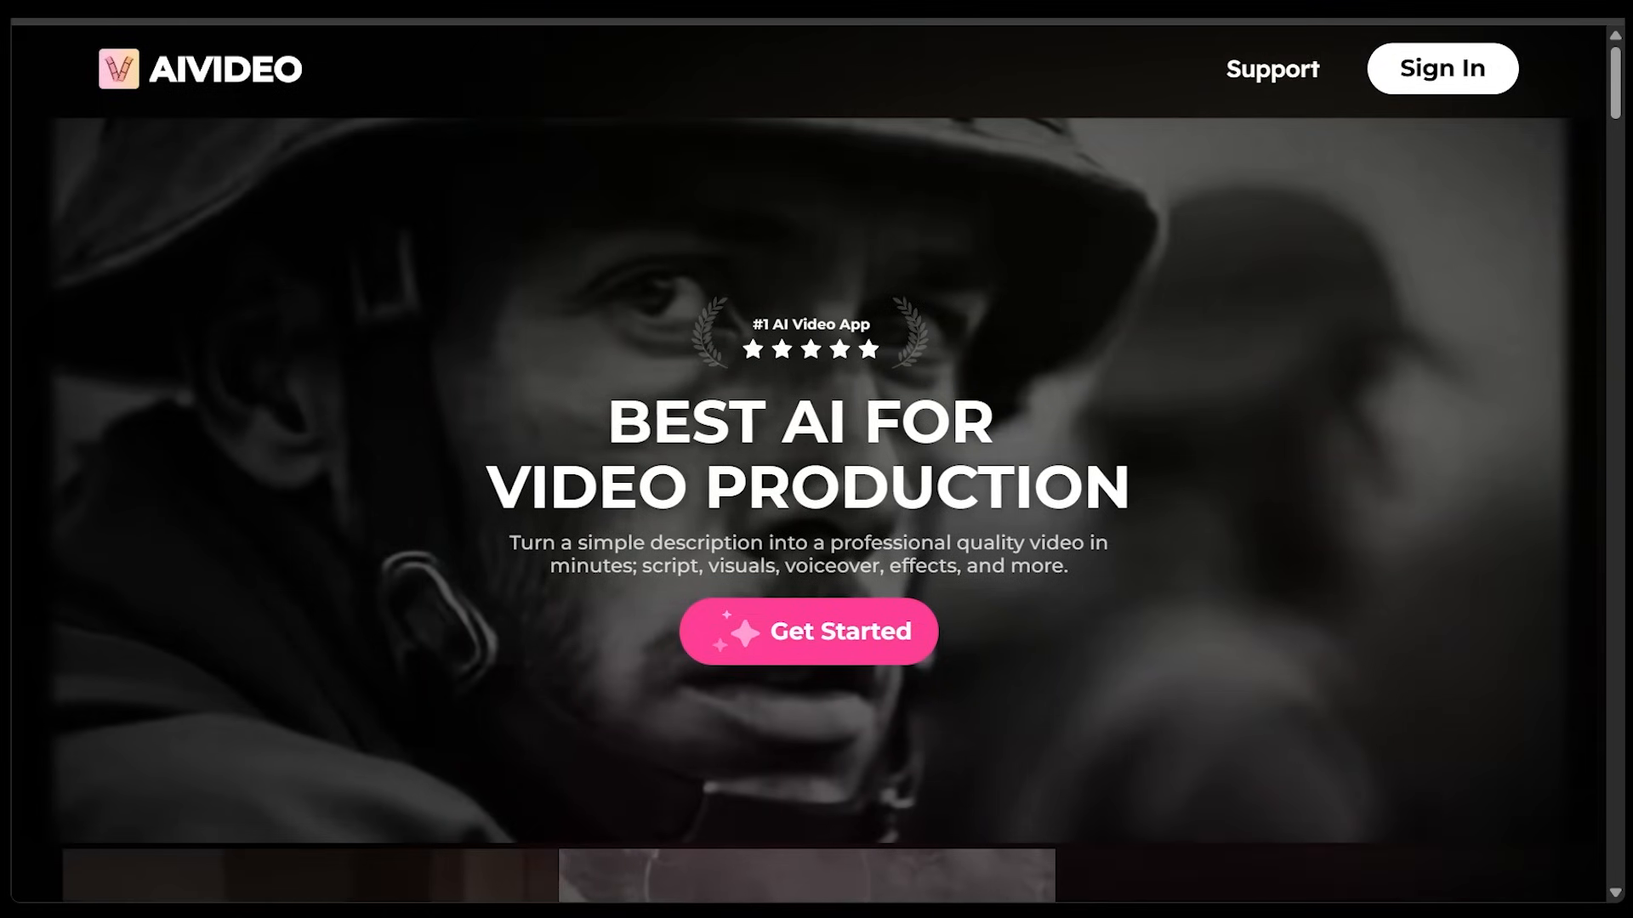
Enter the AIVideo.com app from the landing page into the Bottled Elegance project.
left_click(807, 631)
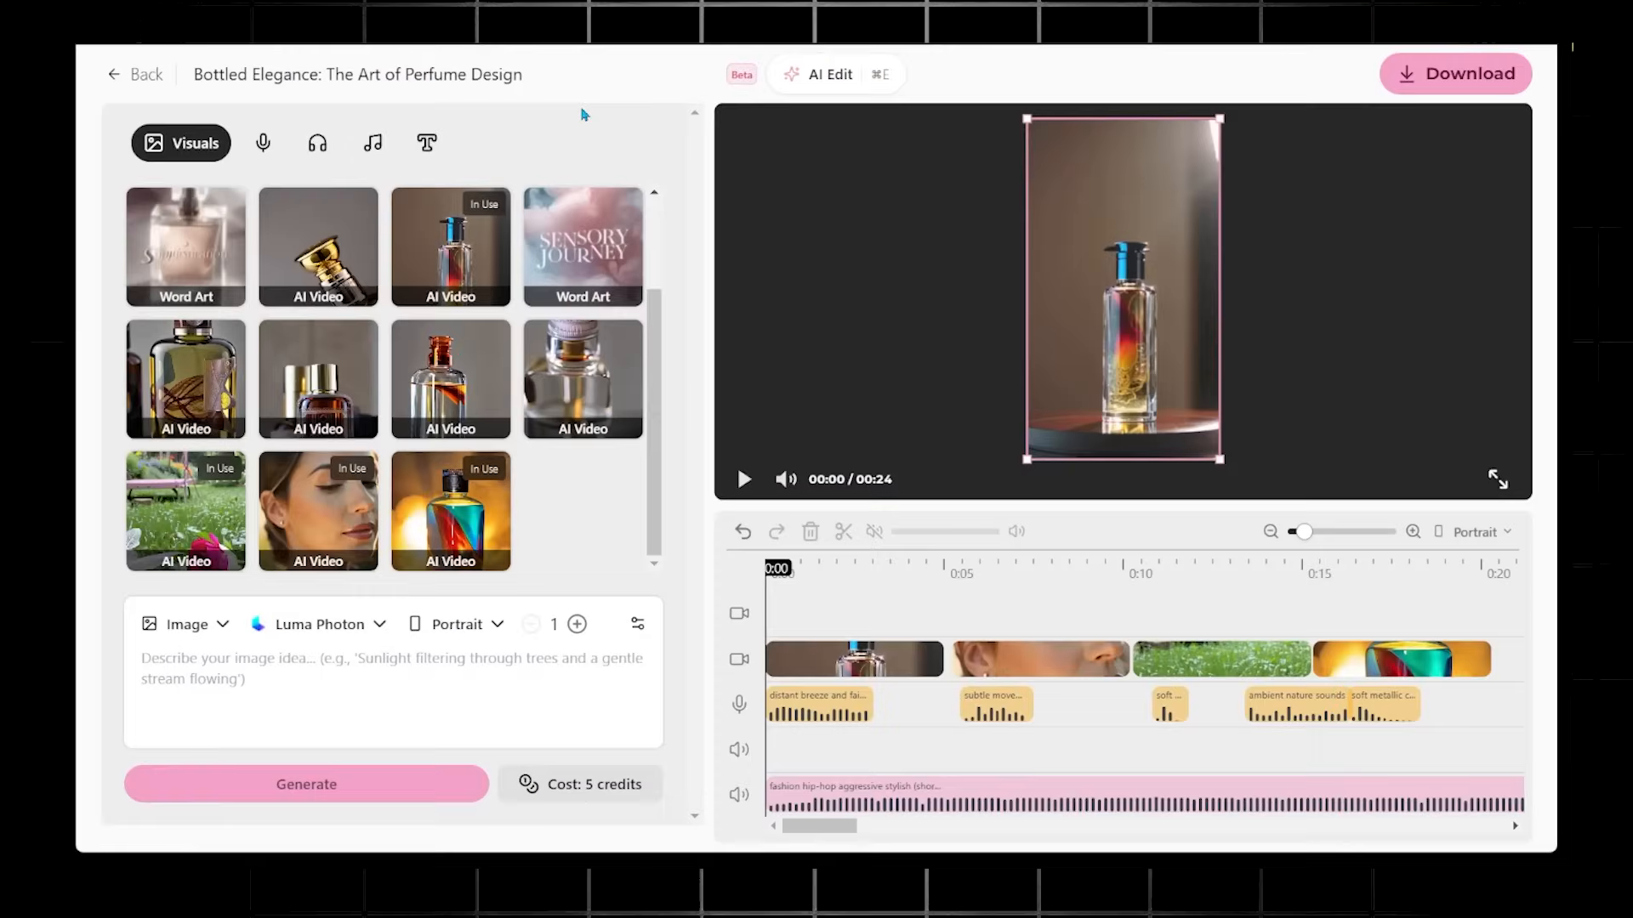
mouse_move(581, 246)
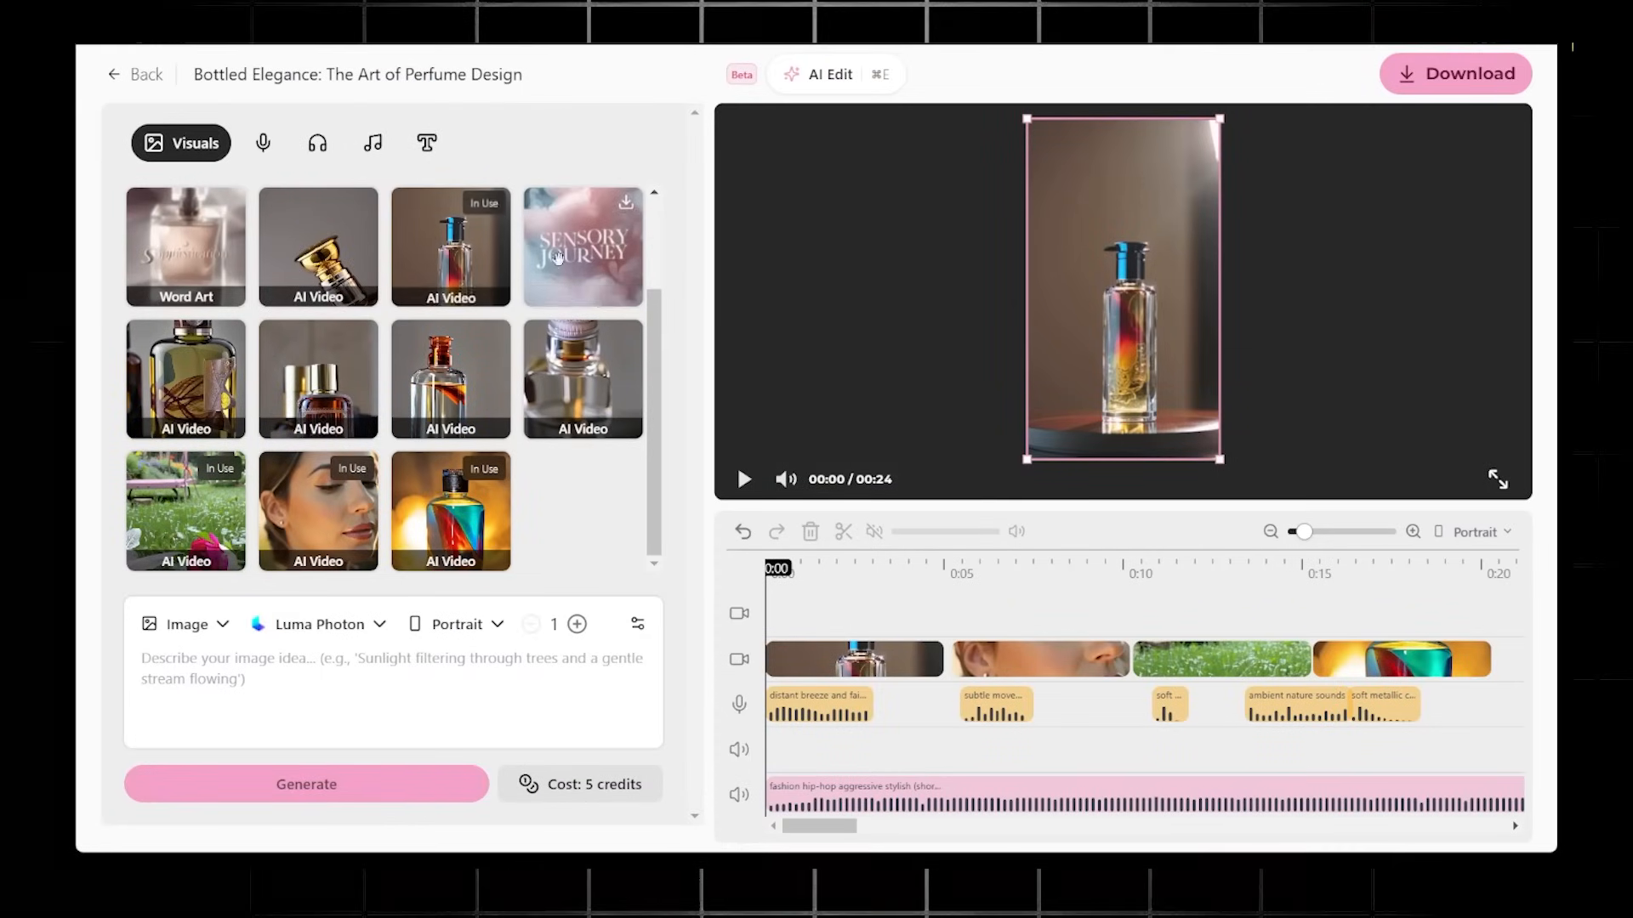
Return to Projects and open the Neo-Pyramids project in the editor.
left_click(134, 73)
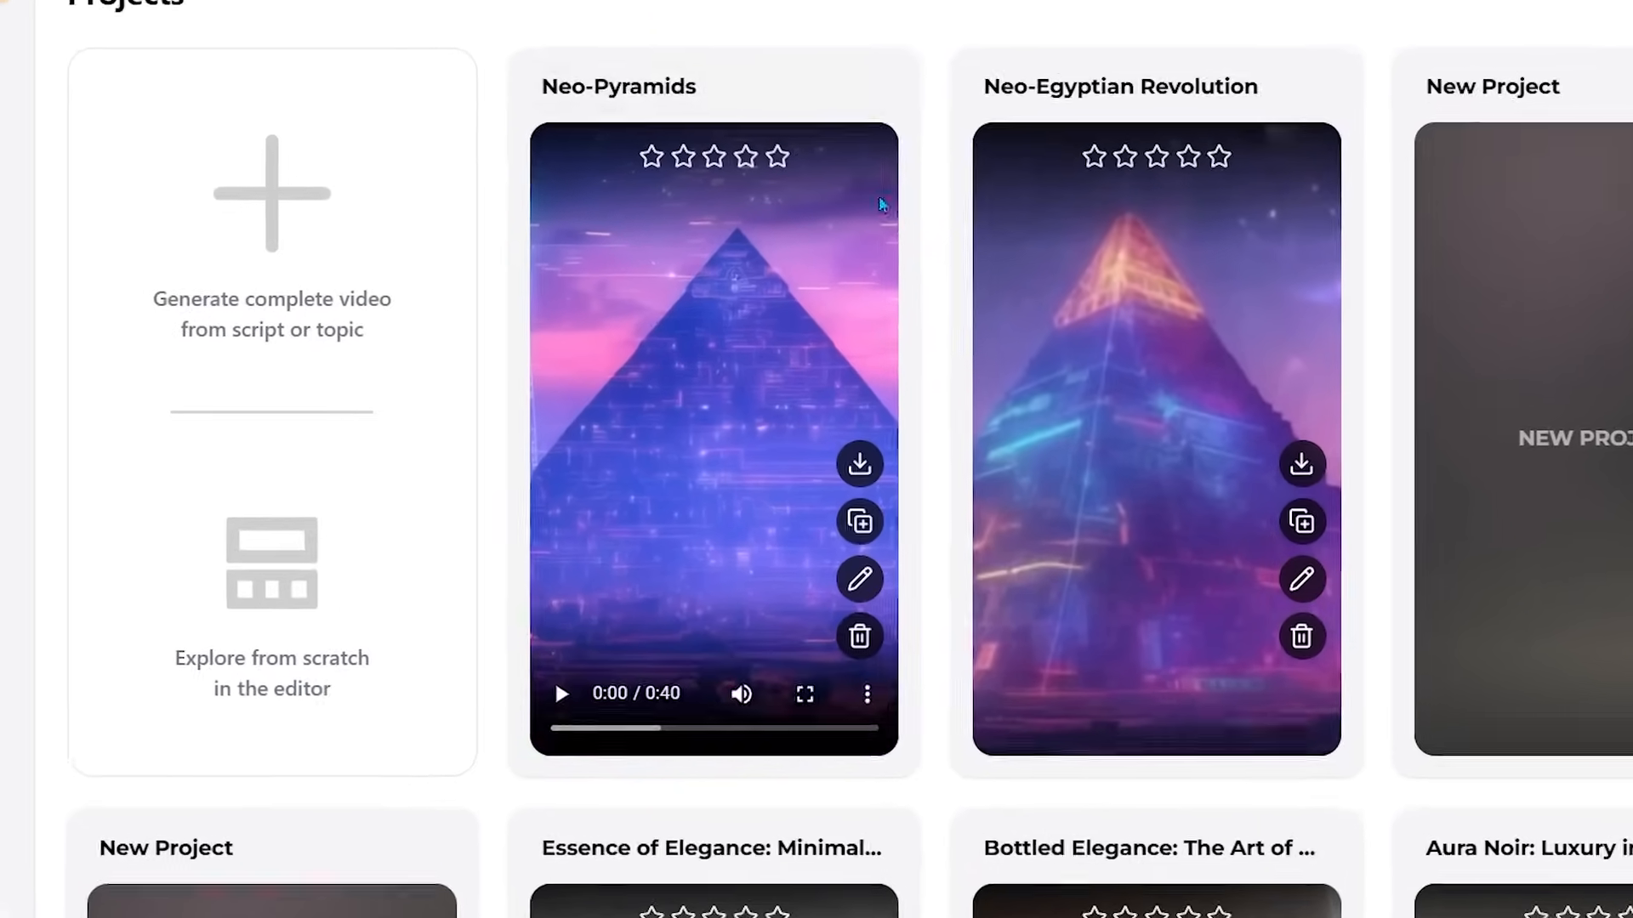
mouse_move(859, 579)
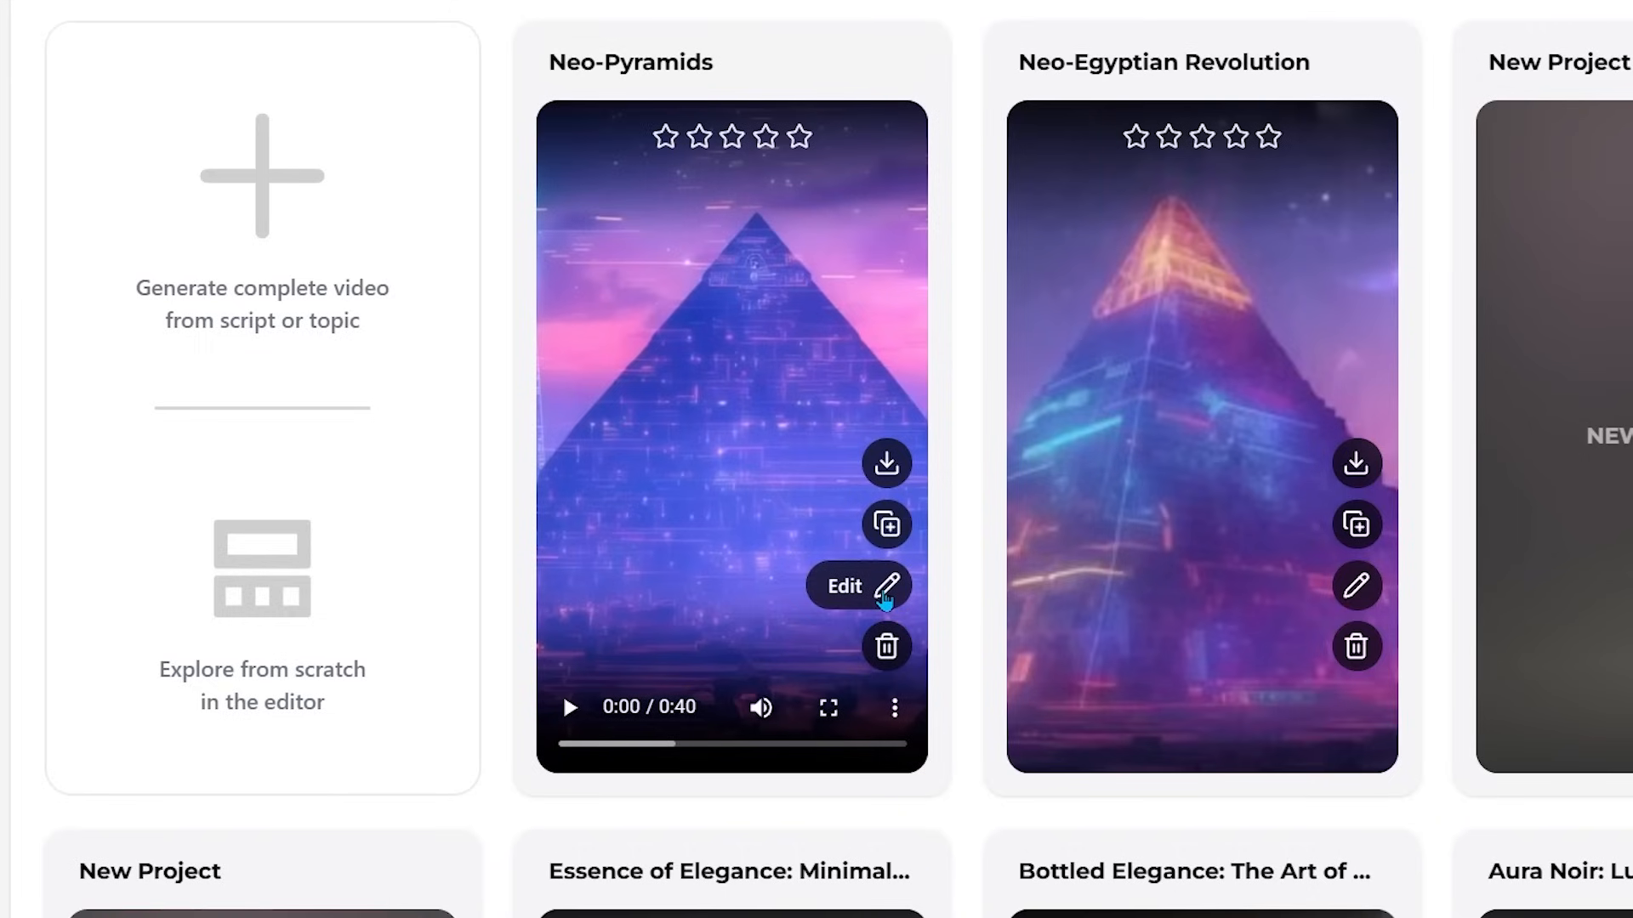
left_click(846, 587)
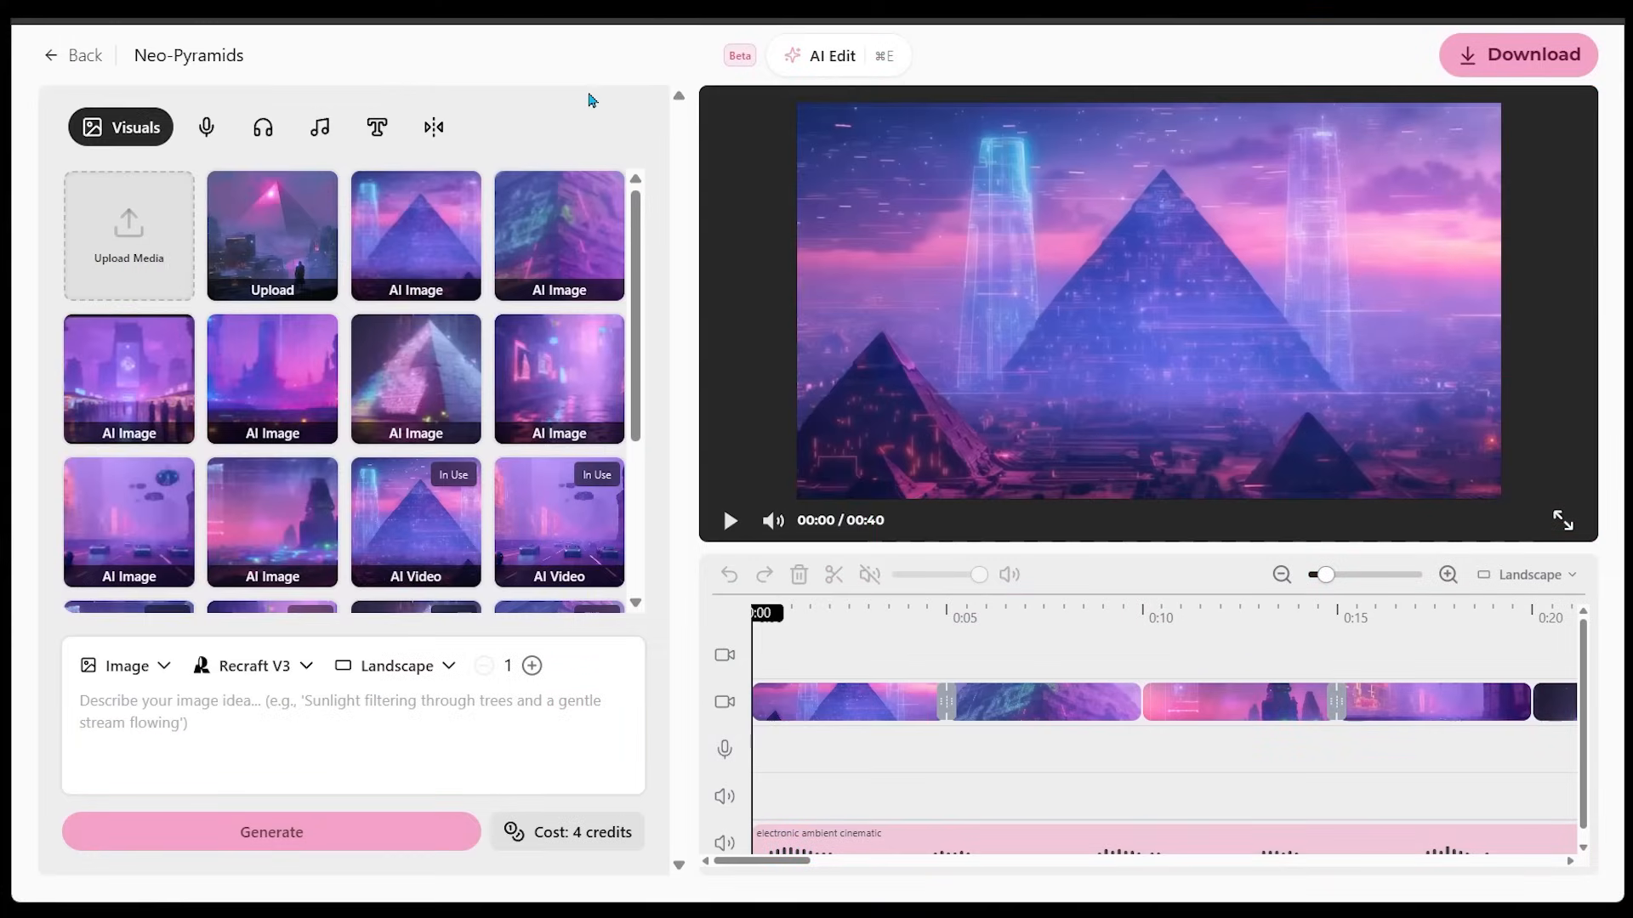
mouse_move(271, 189)
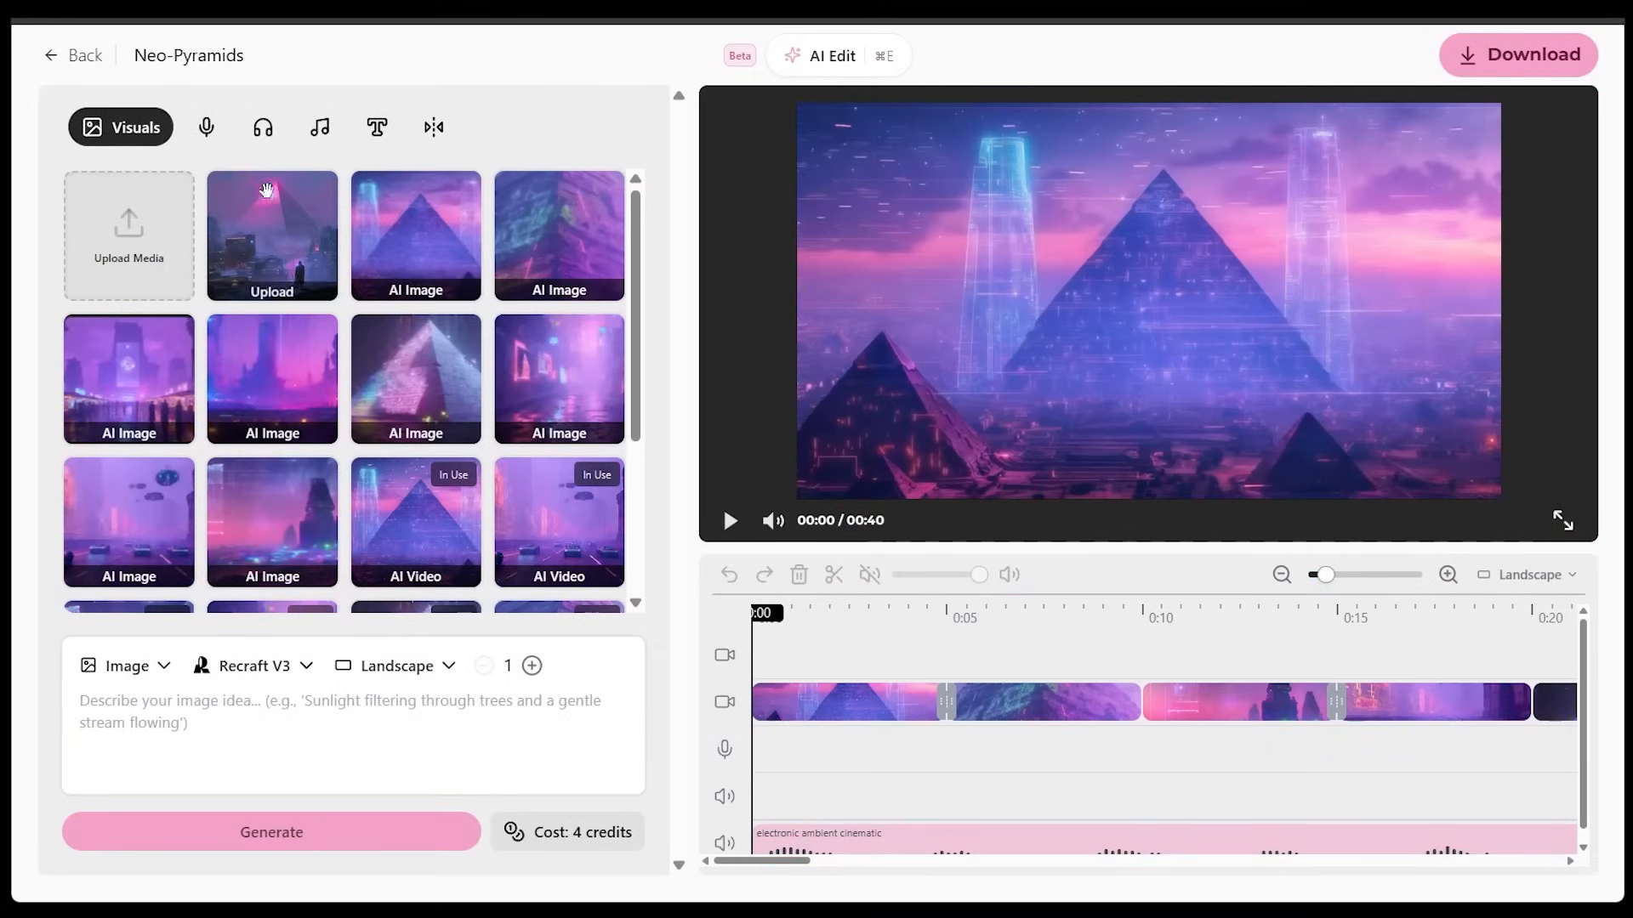
Preview the pyramid library images and set the aerial skyline image as the Img2Vid starting frame on Kling 1.6.
left_click(272, 235)
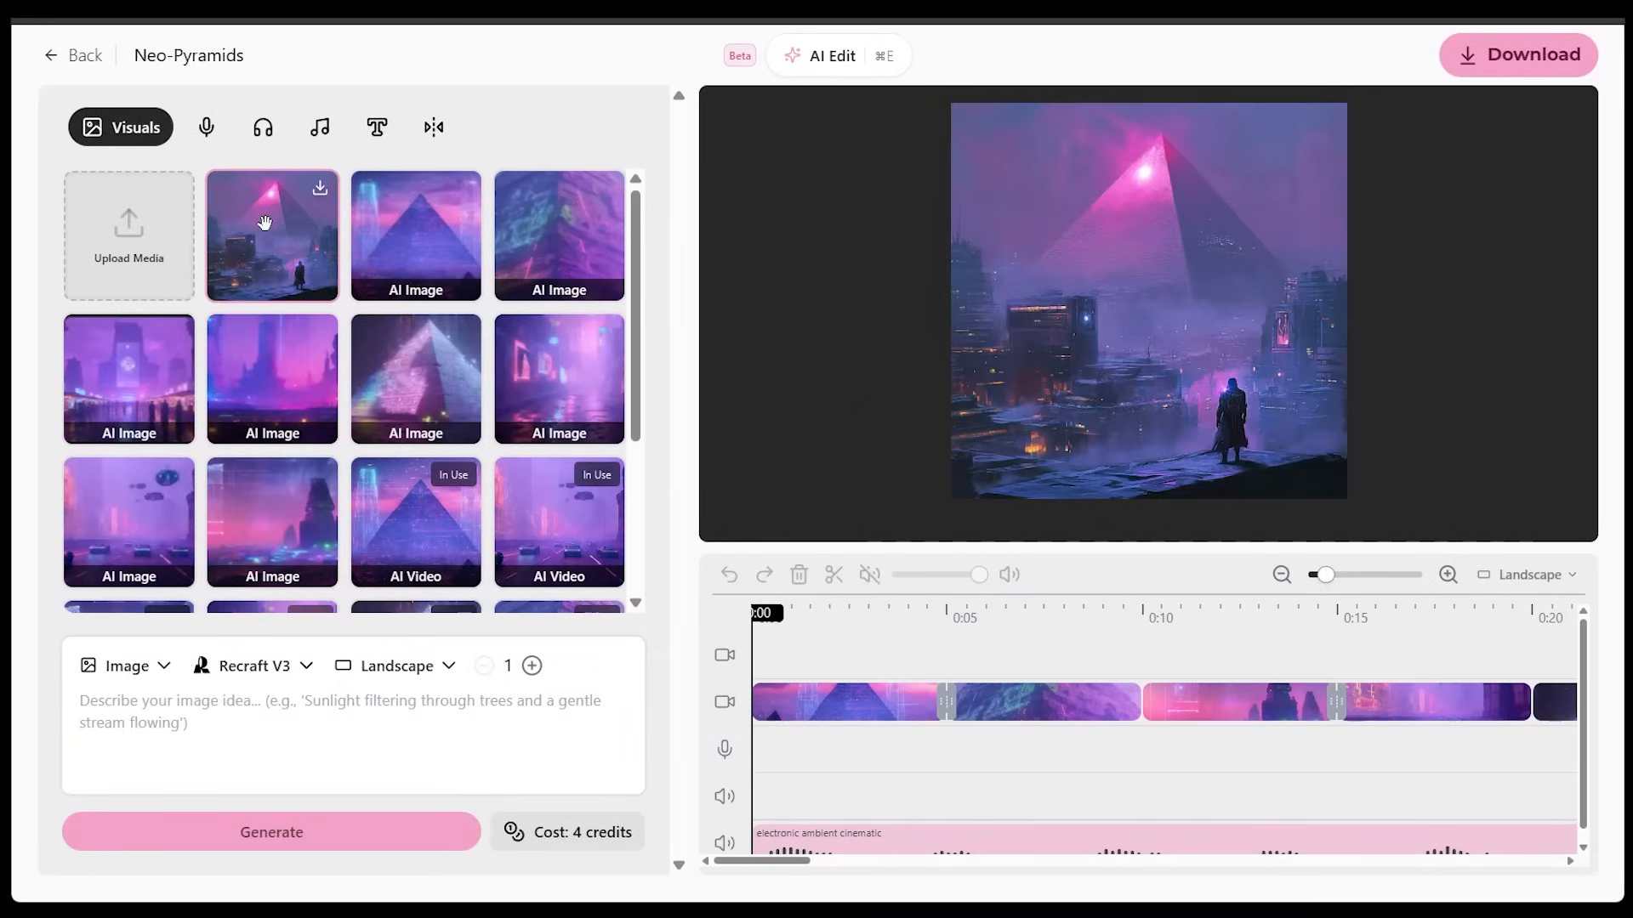
mouse_move(568, 135)
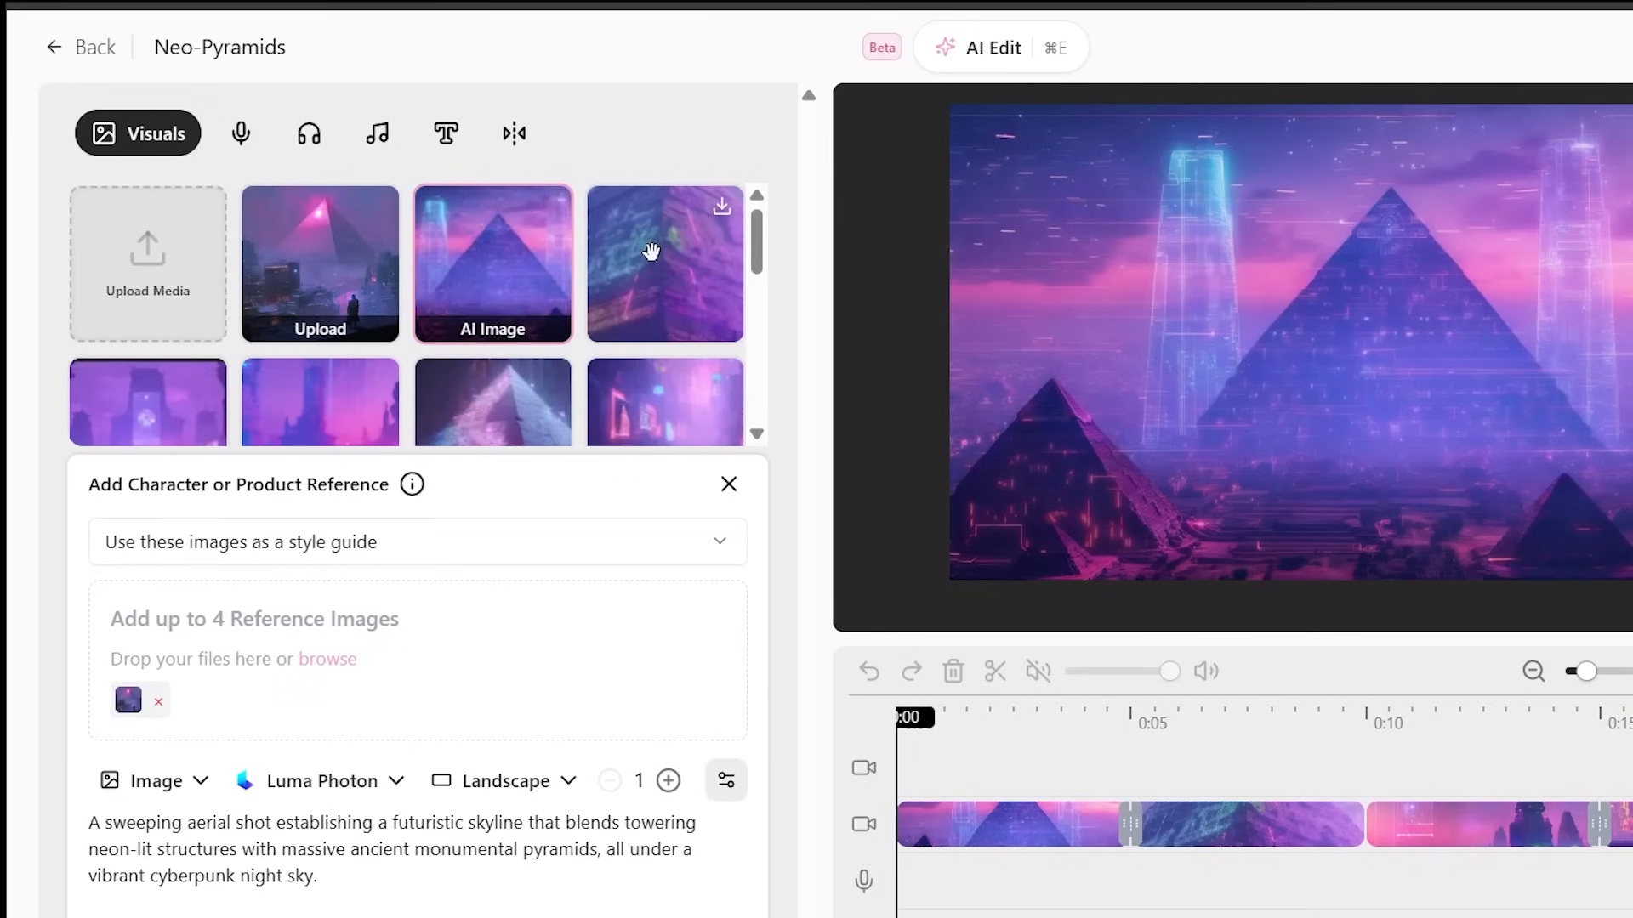
left_click(665, 264)
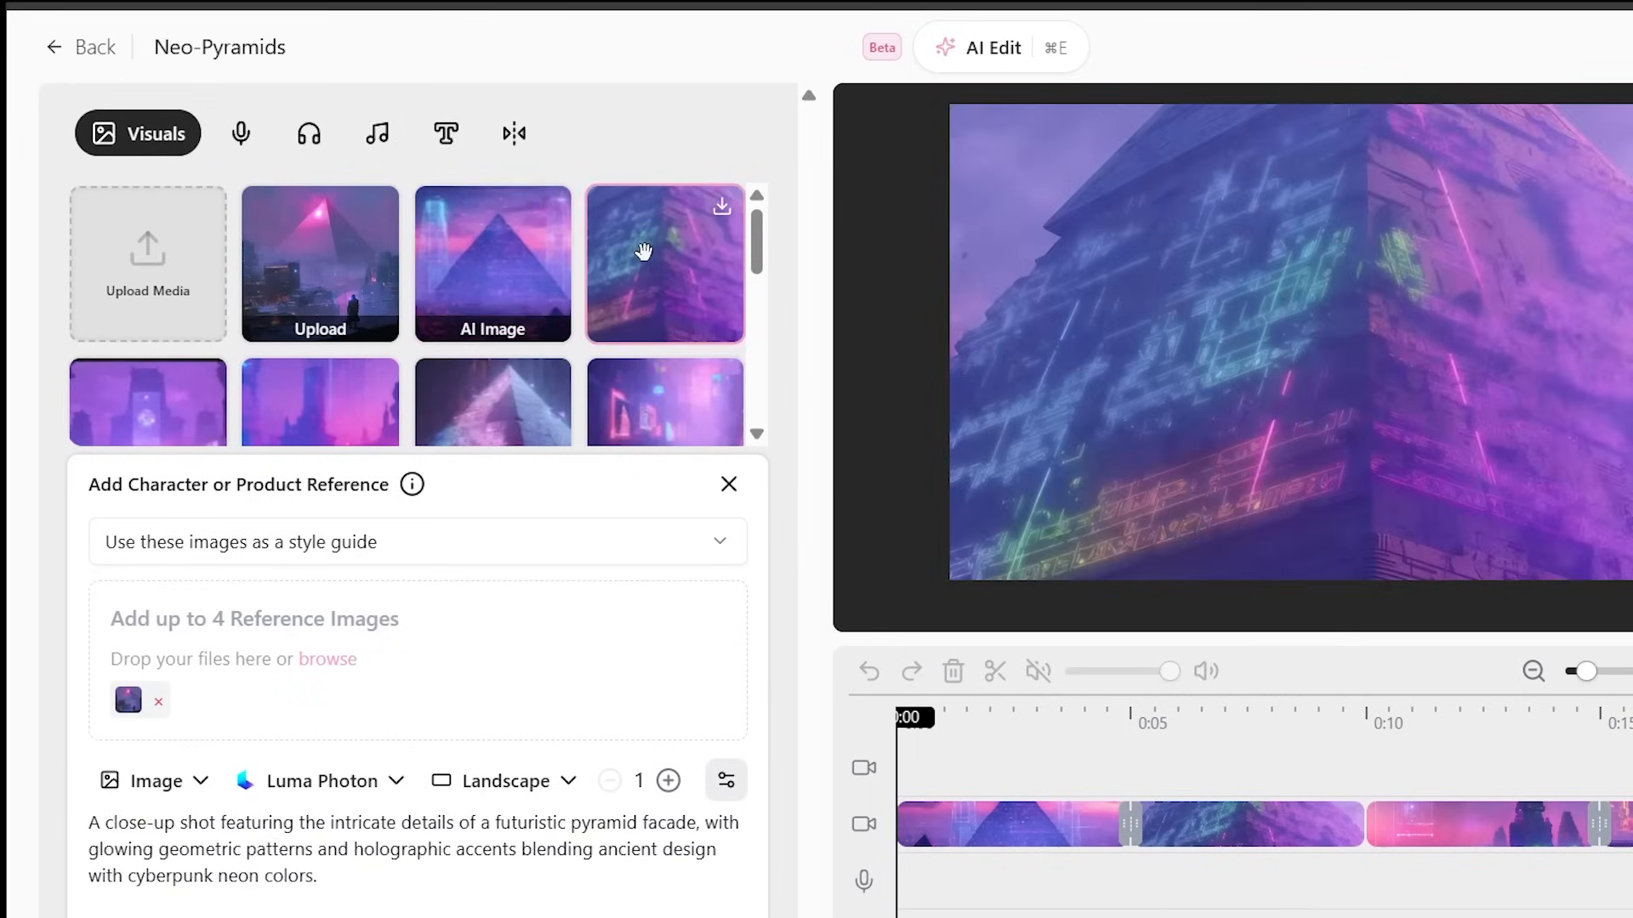
scroll("down", 3)
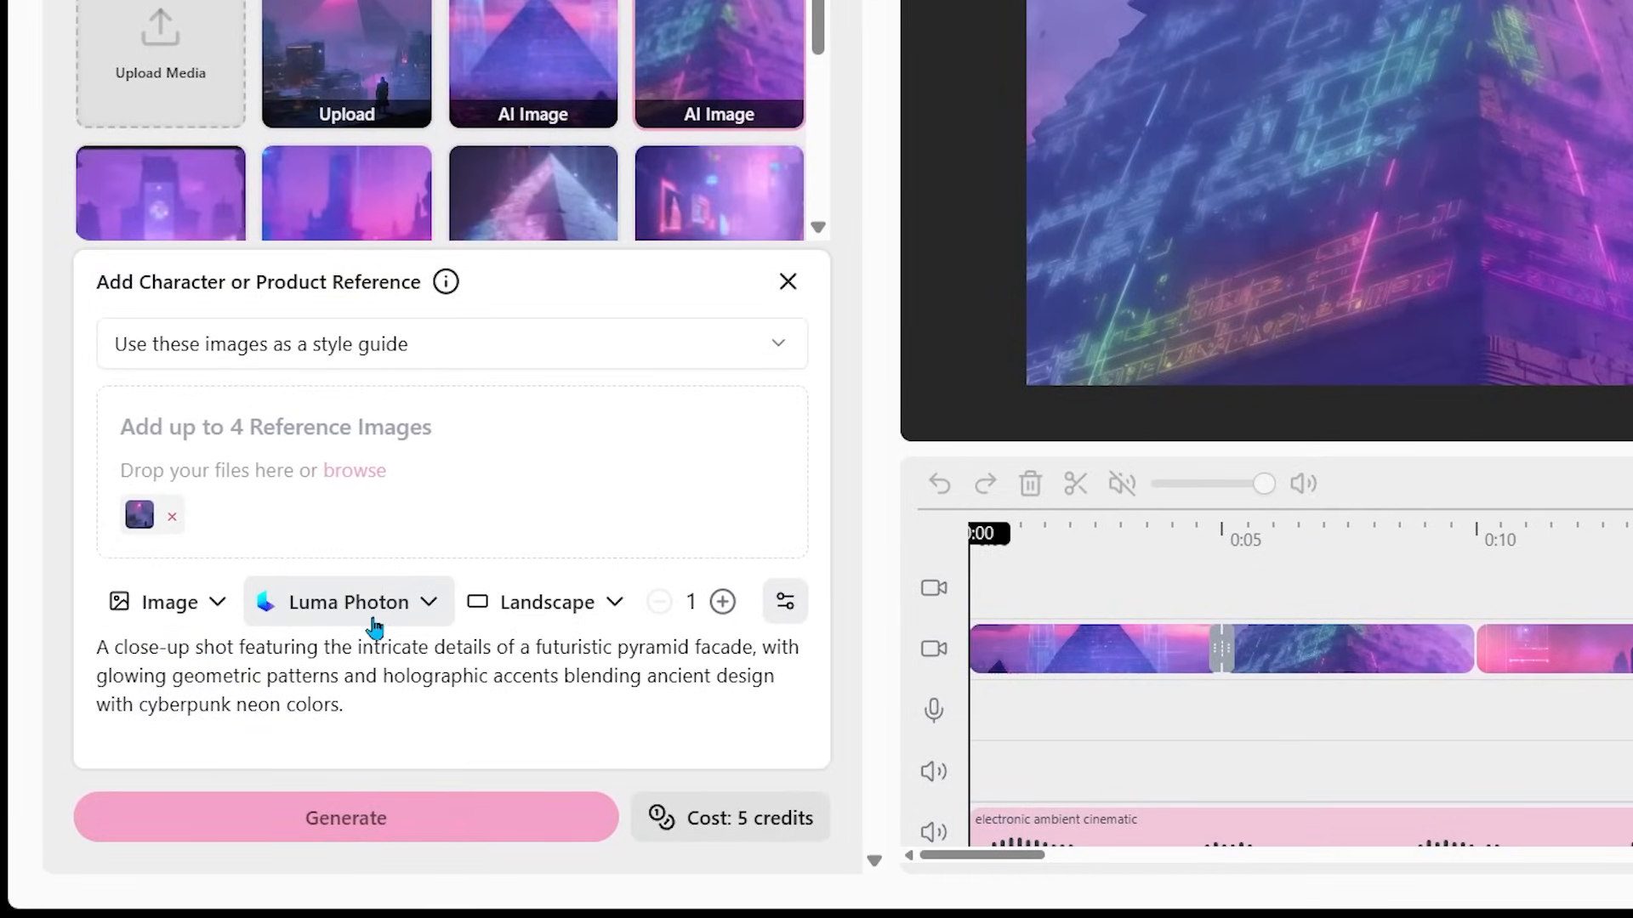
left_click(787, 280)
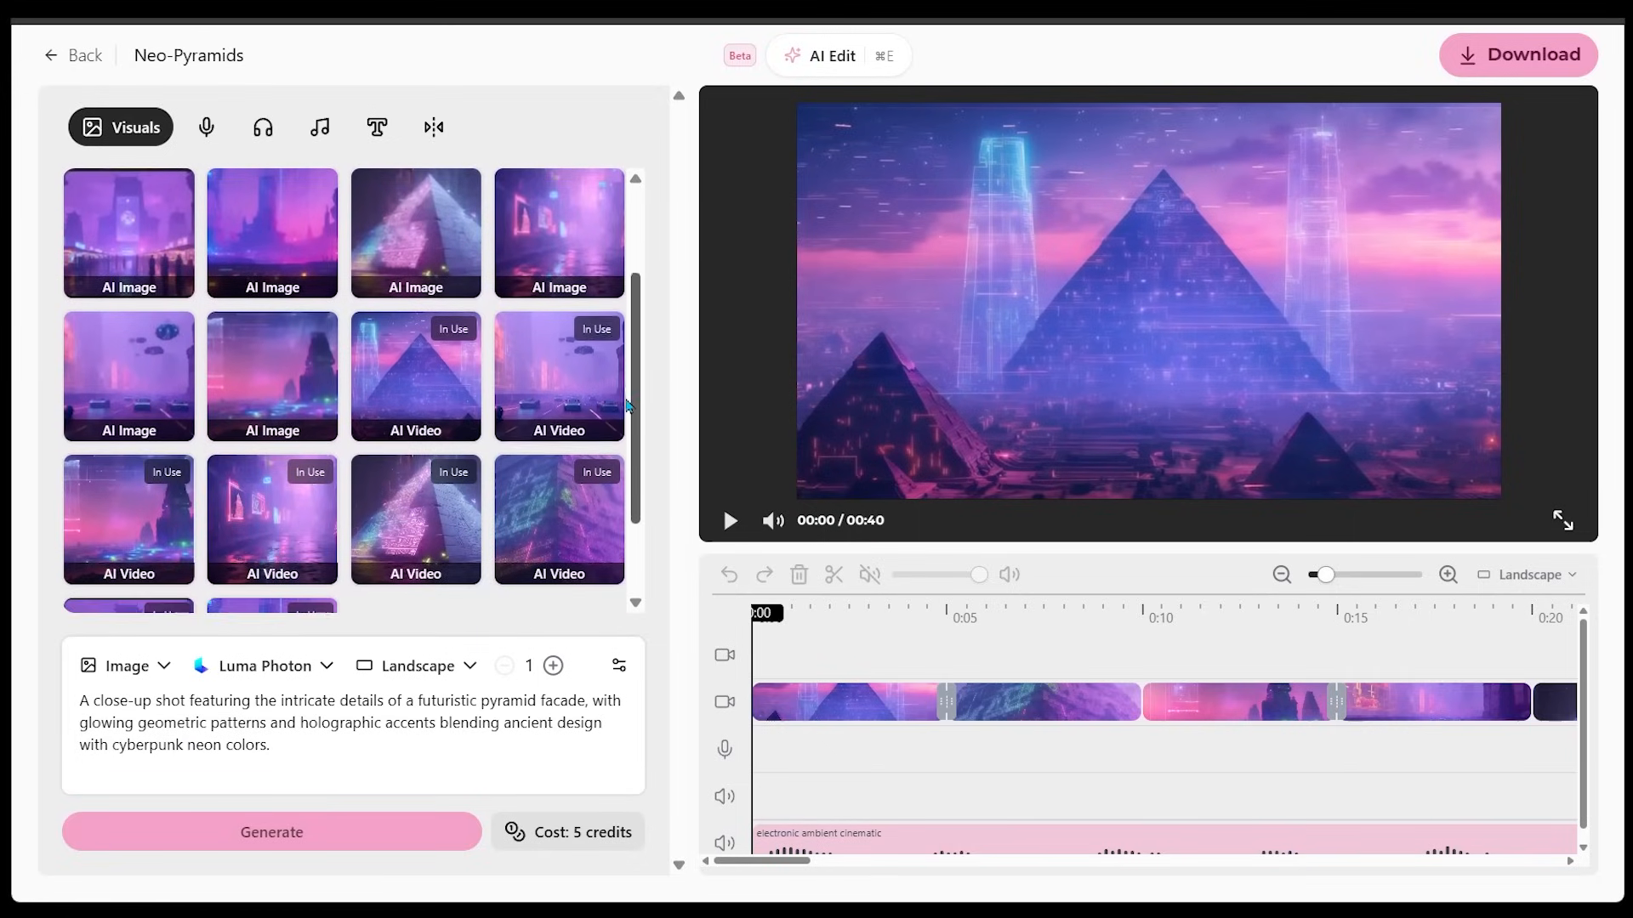
left_click(415, 376)
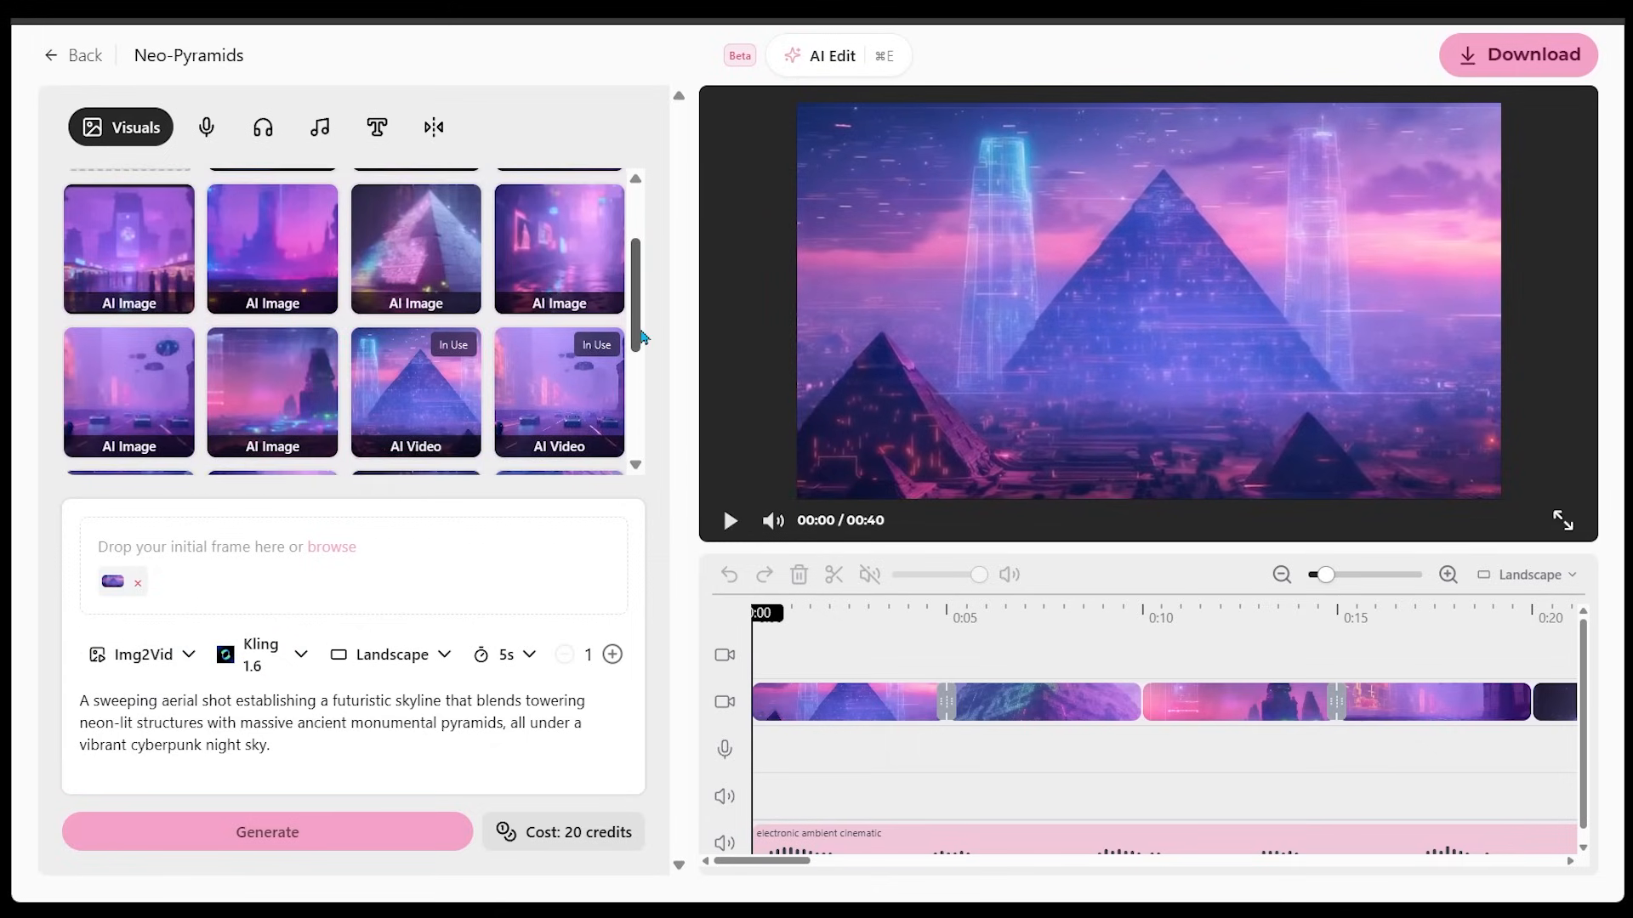
Delete the aerial pyramid skyline clip near the five-second mark from the timeline.
scroll("down", 3)
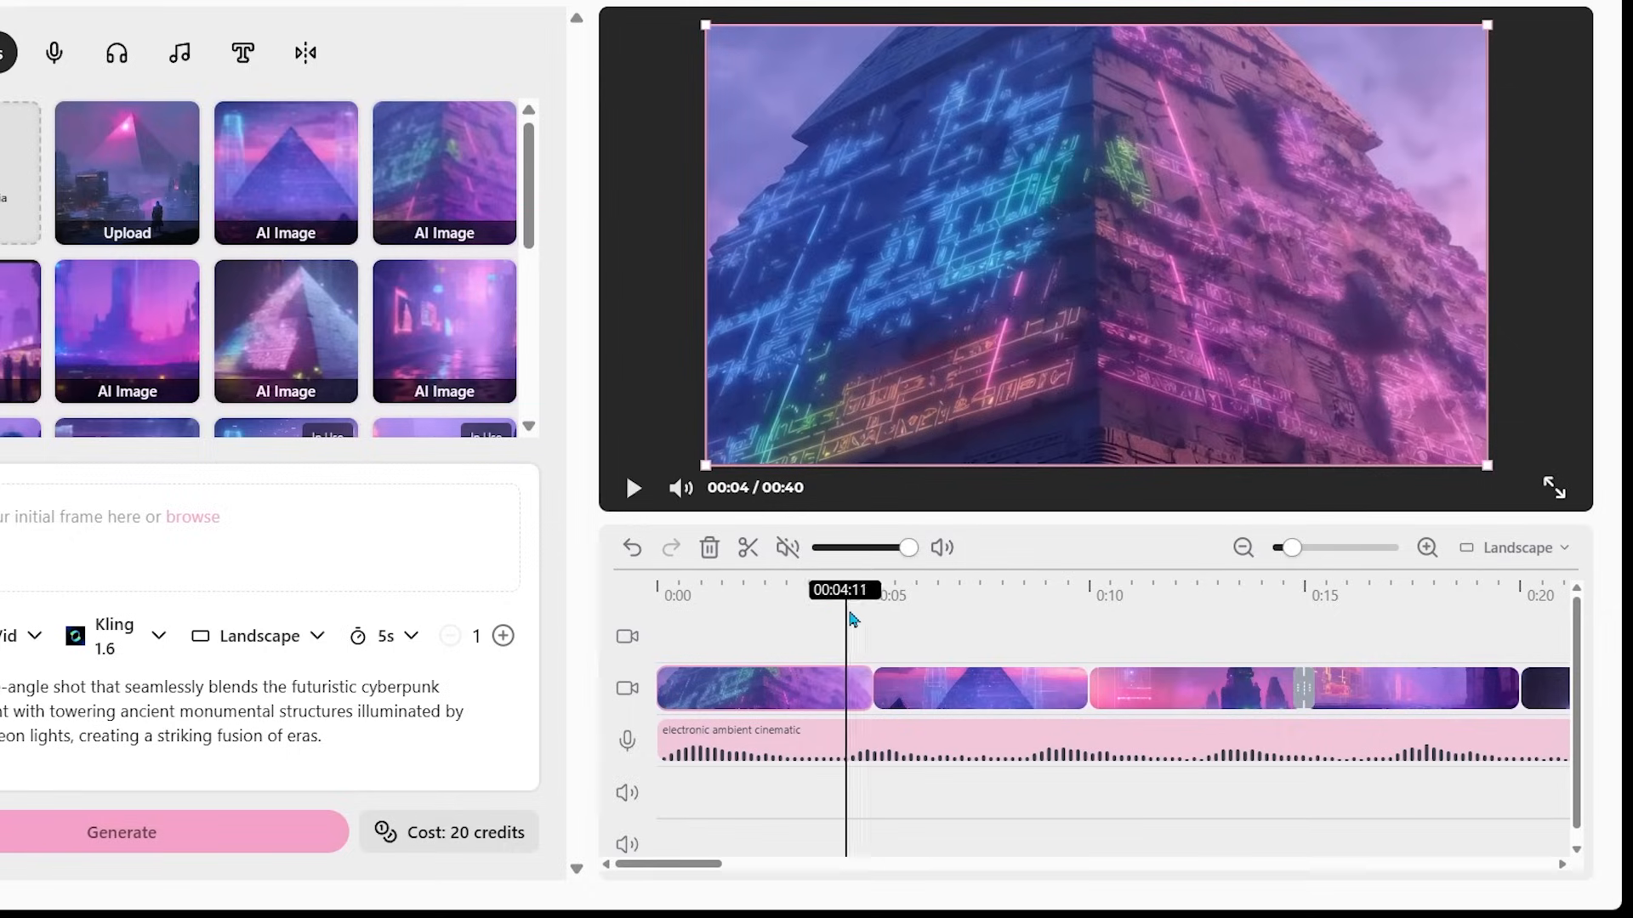
left_click(1020, 590)
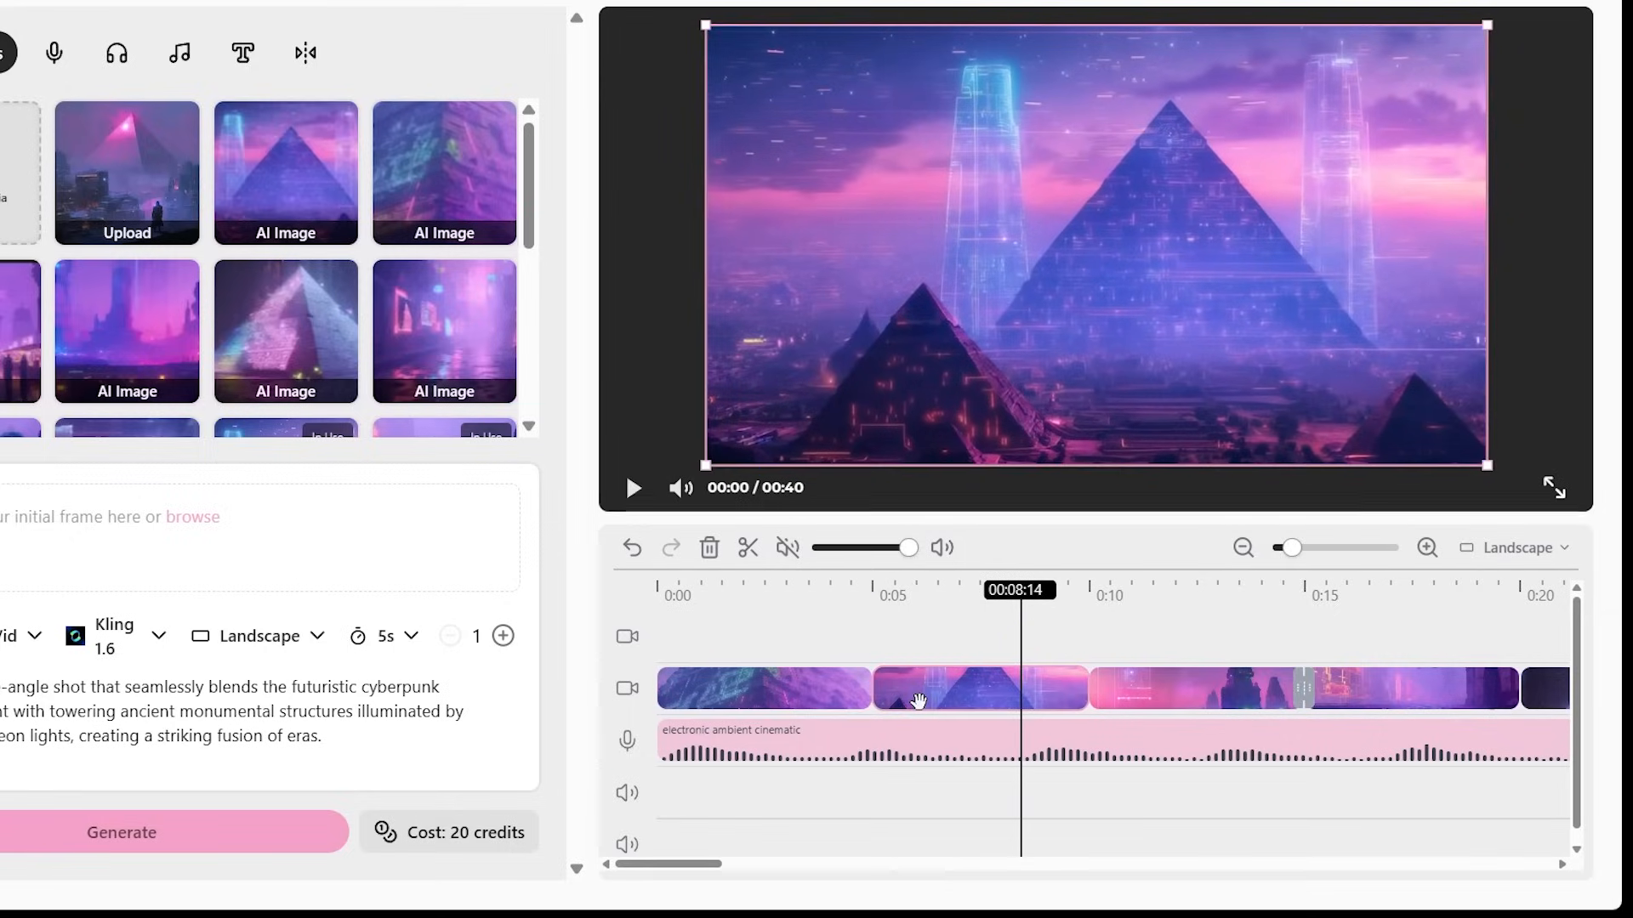
left_click(709, 548)
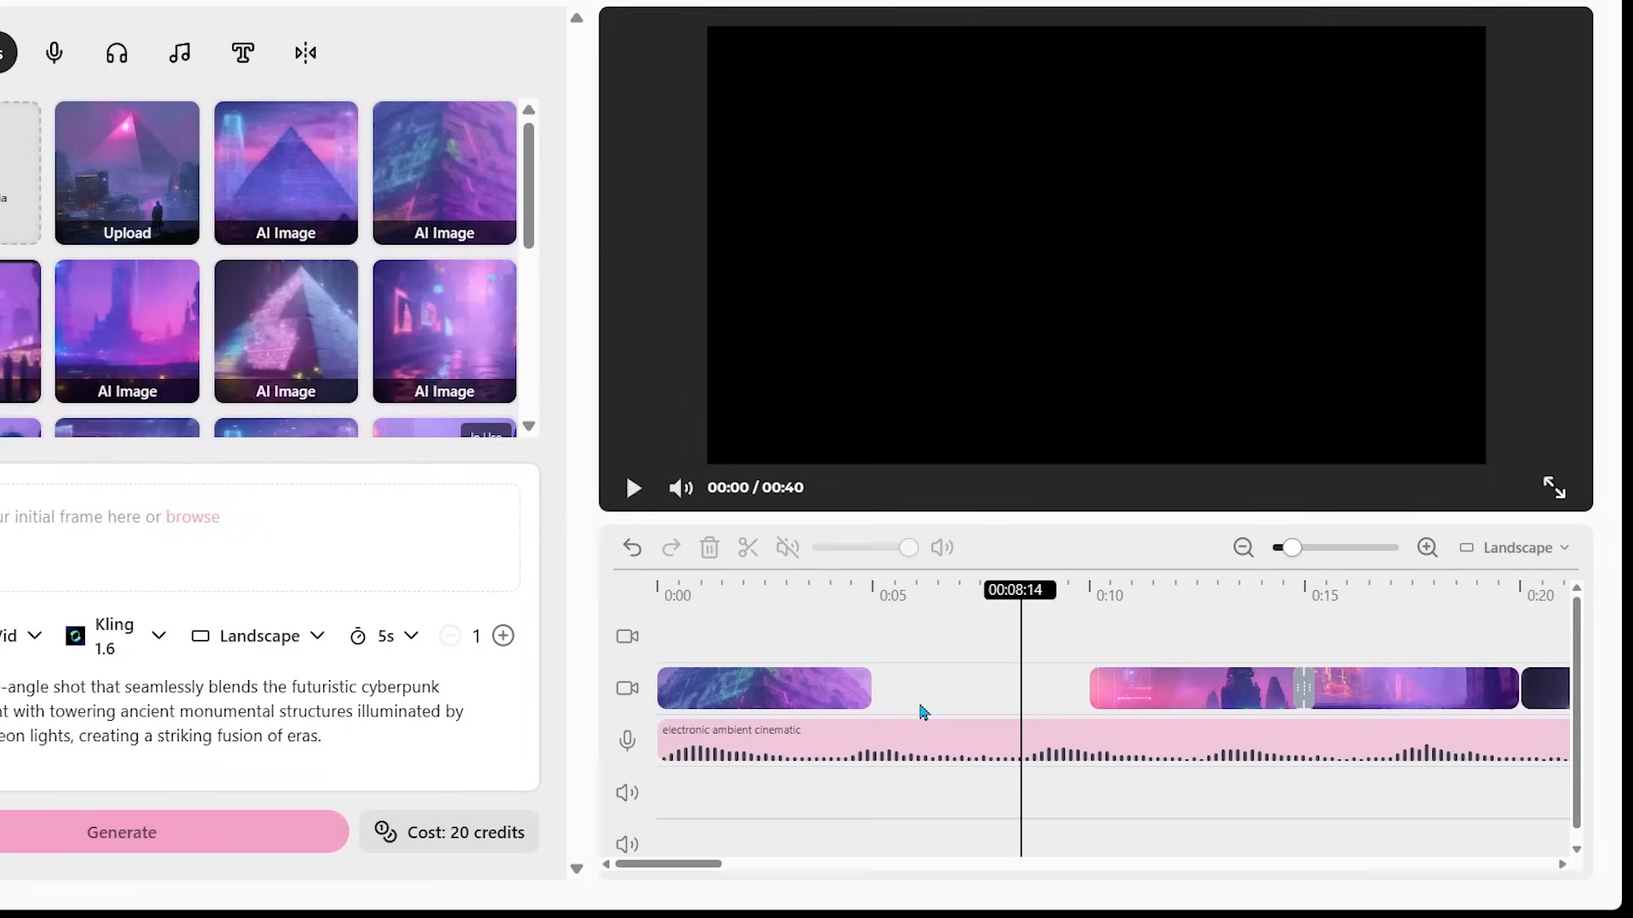
mouse_move(1064, 667)
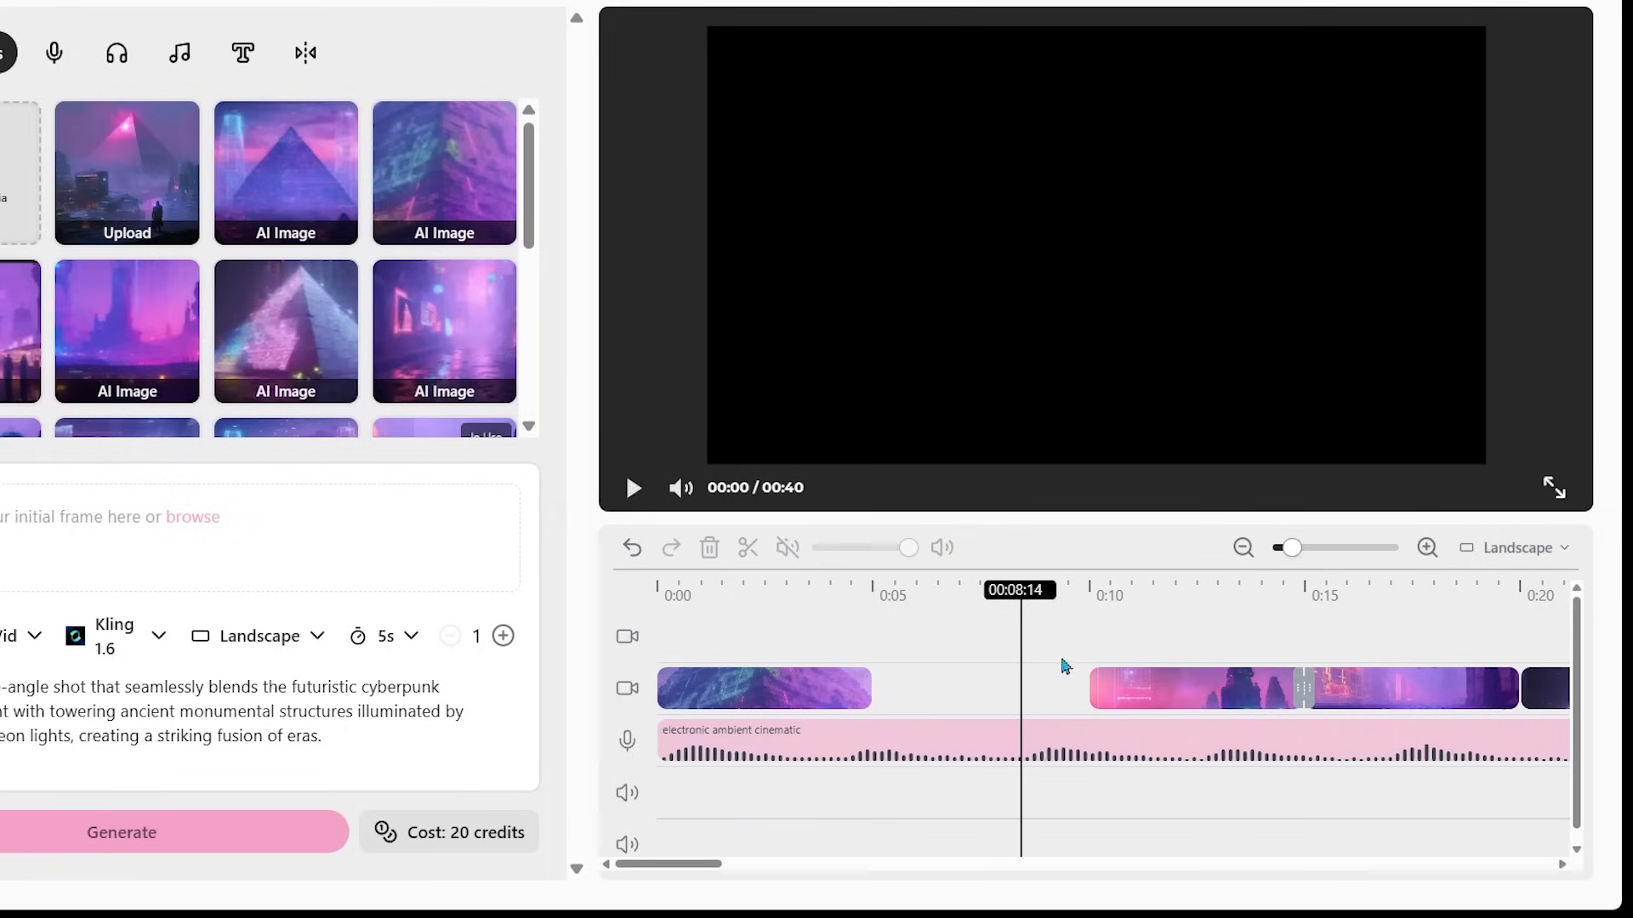
mouse_move(937, 725)
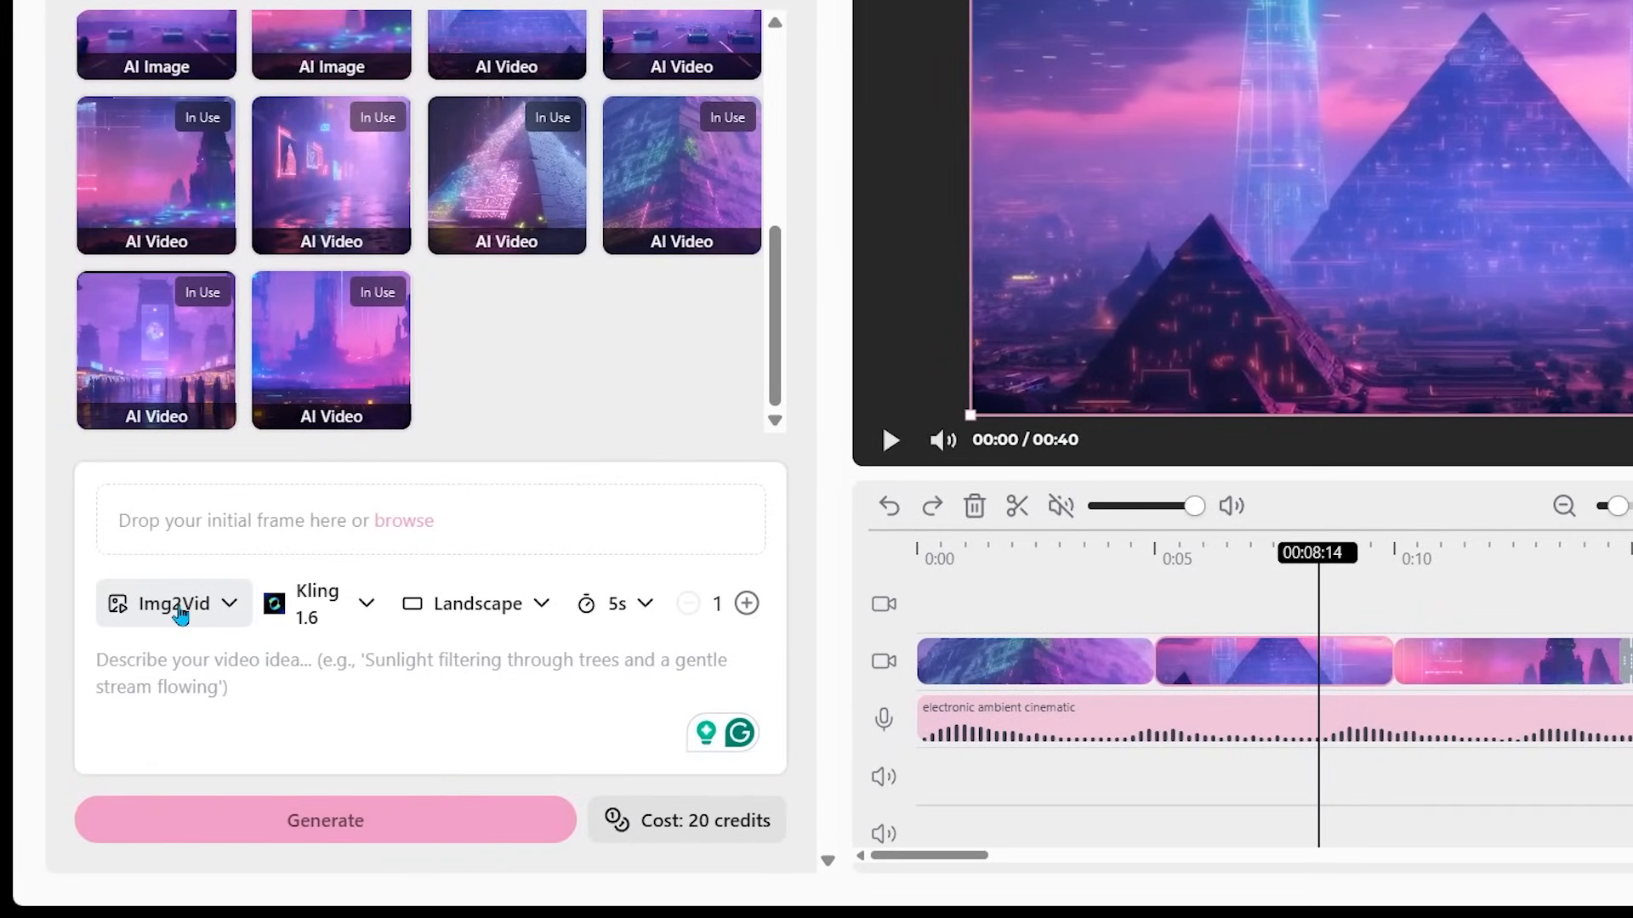
Open the generation-mode dropdown to switch from Img2Vid.
left_click(173, 604)
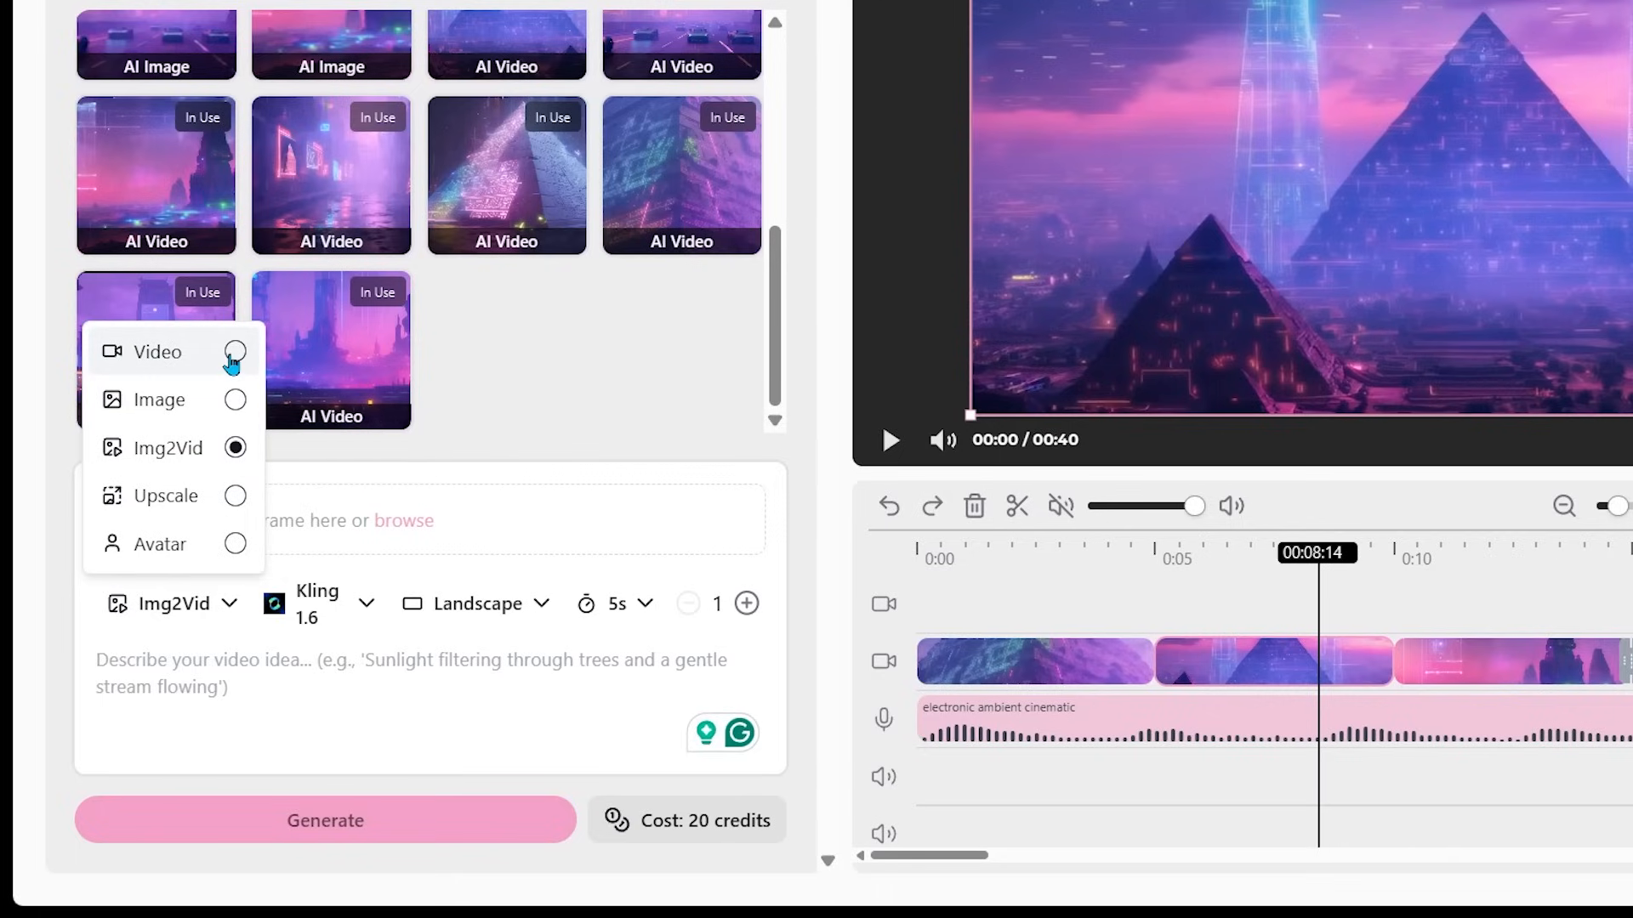
mouse_move(237, 466)
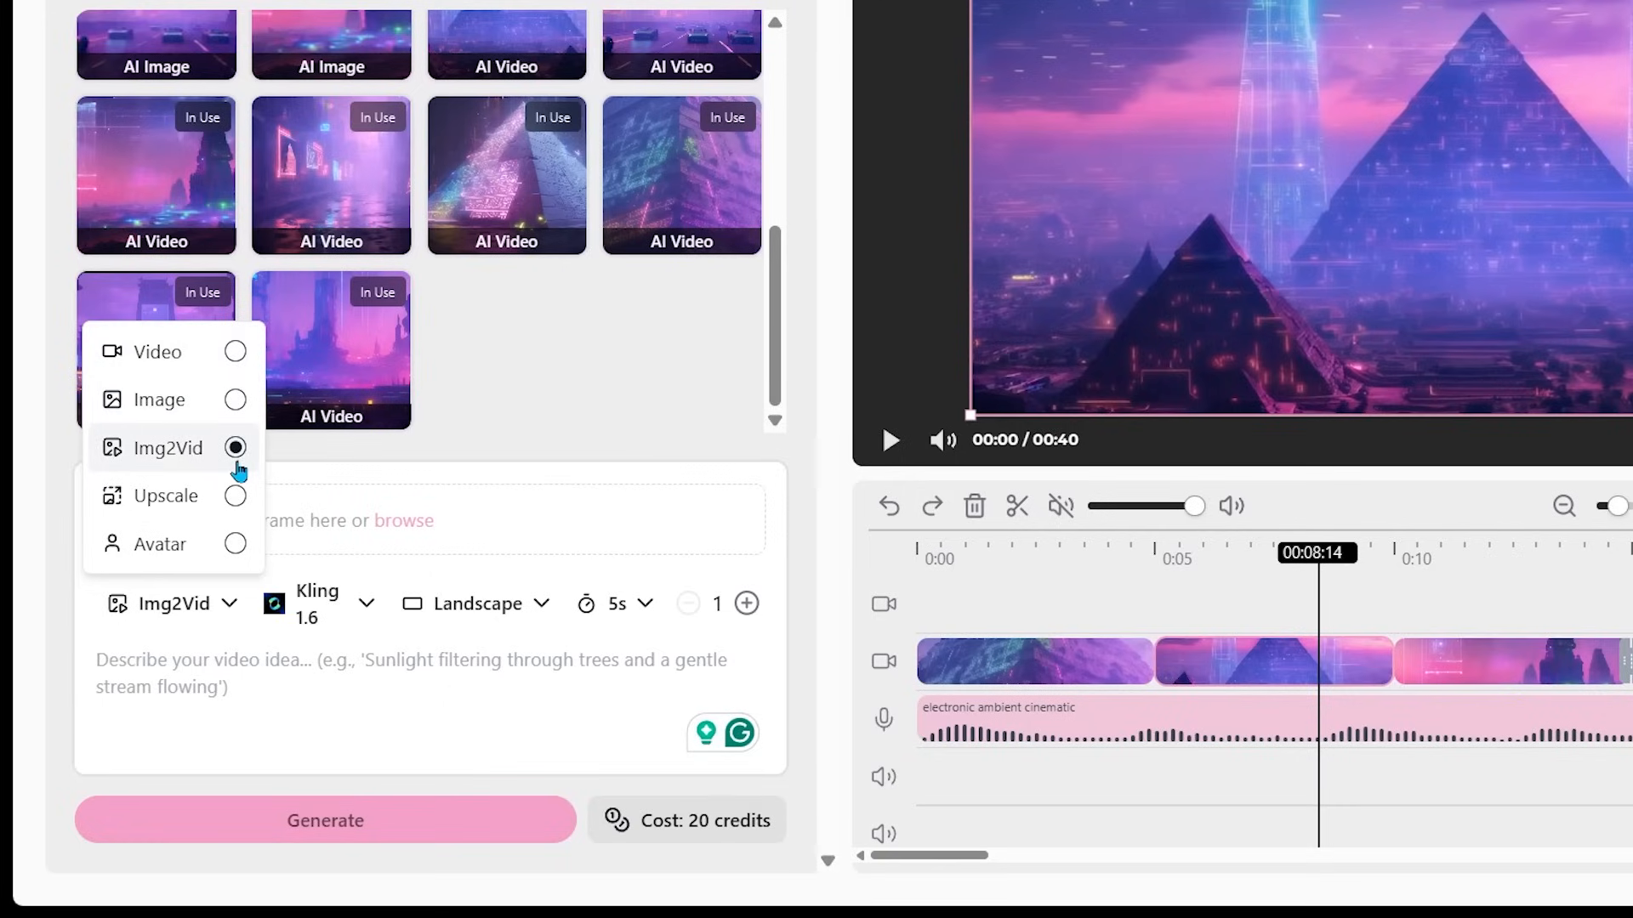
mouse_move(236, 551)
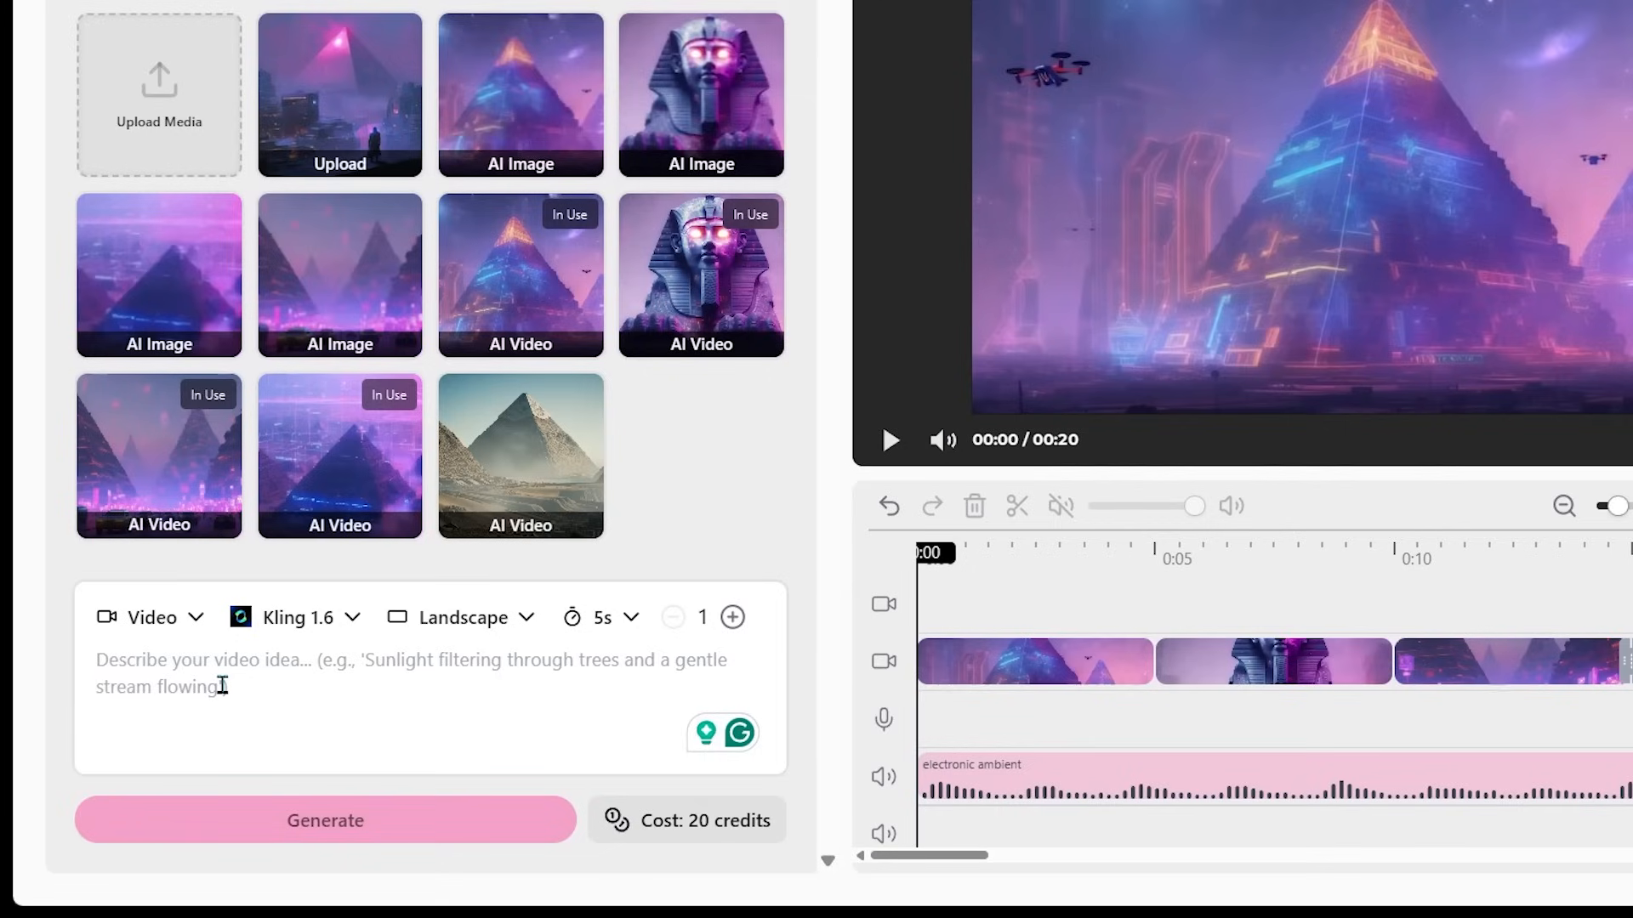
Switch the generator to plain Video mode and clear the old prompt text.
left_click(152, 616)
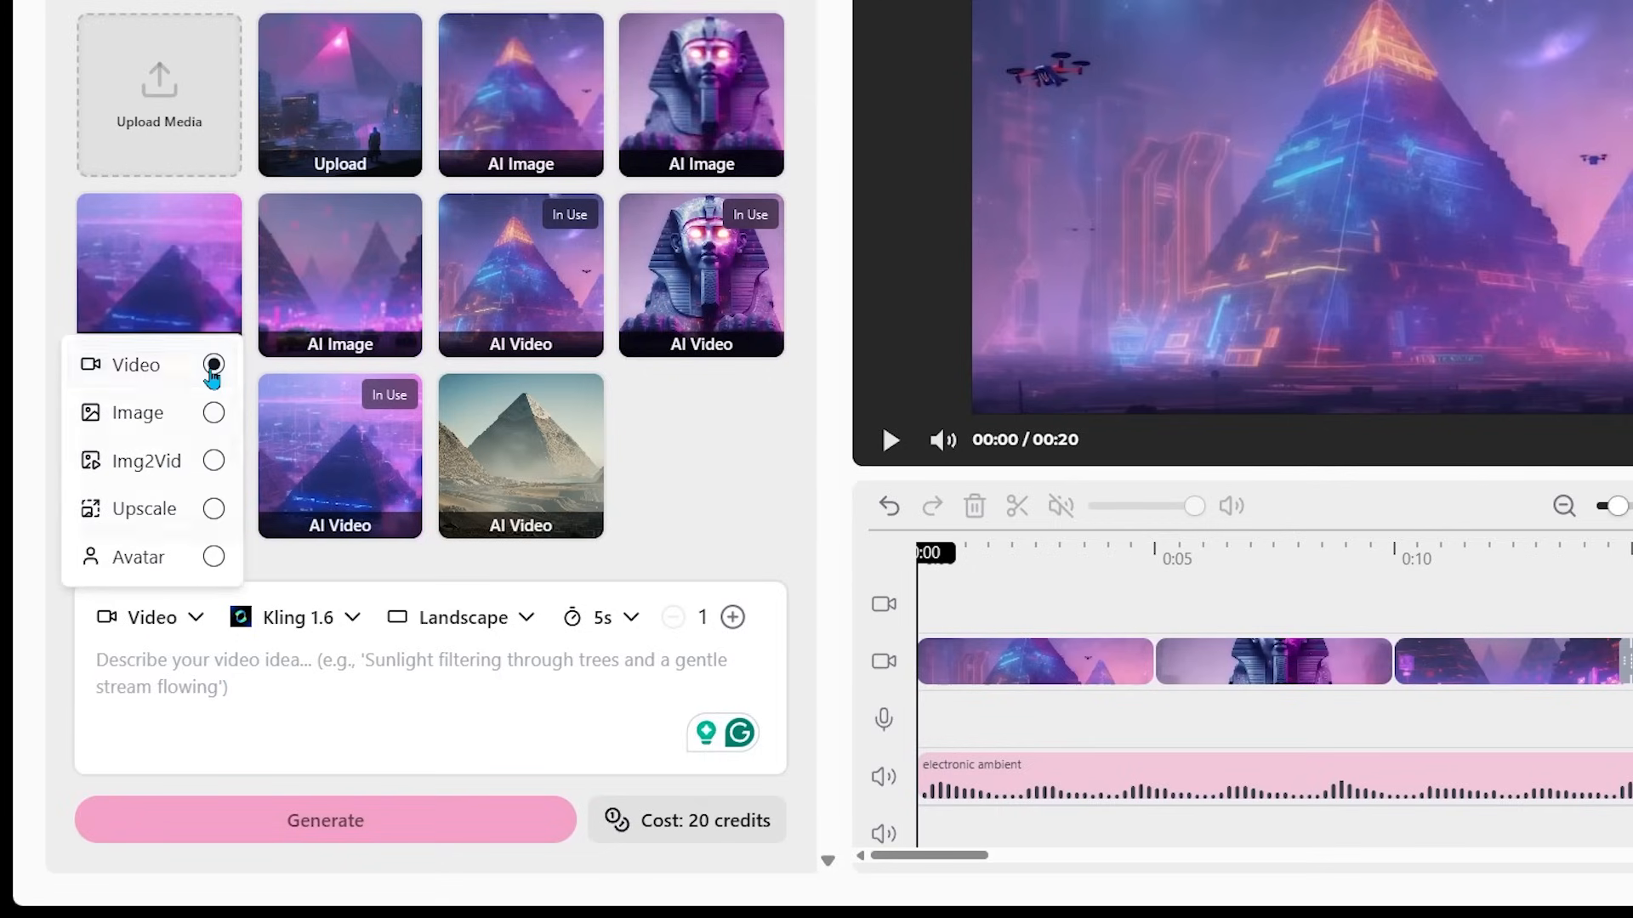
left_click(300, 616)
type("Blend of Egyptian Pyramids, Cyberpunk style..")
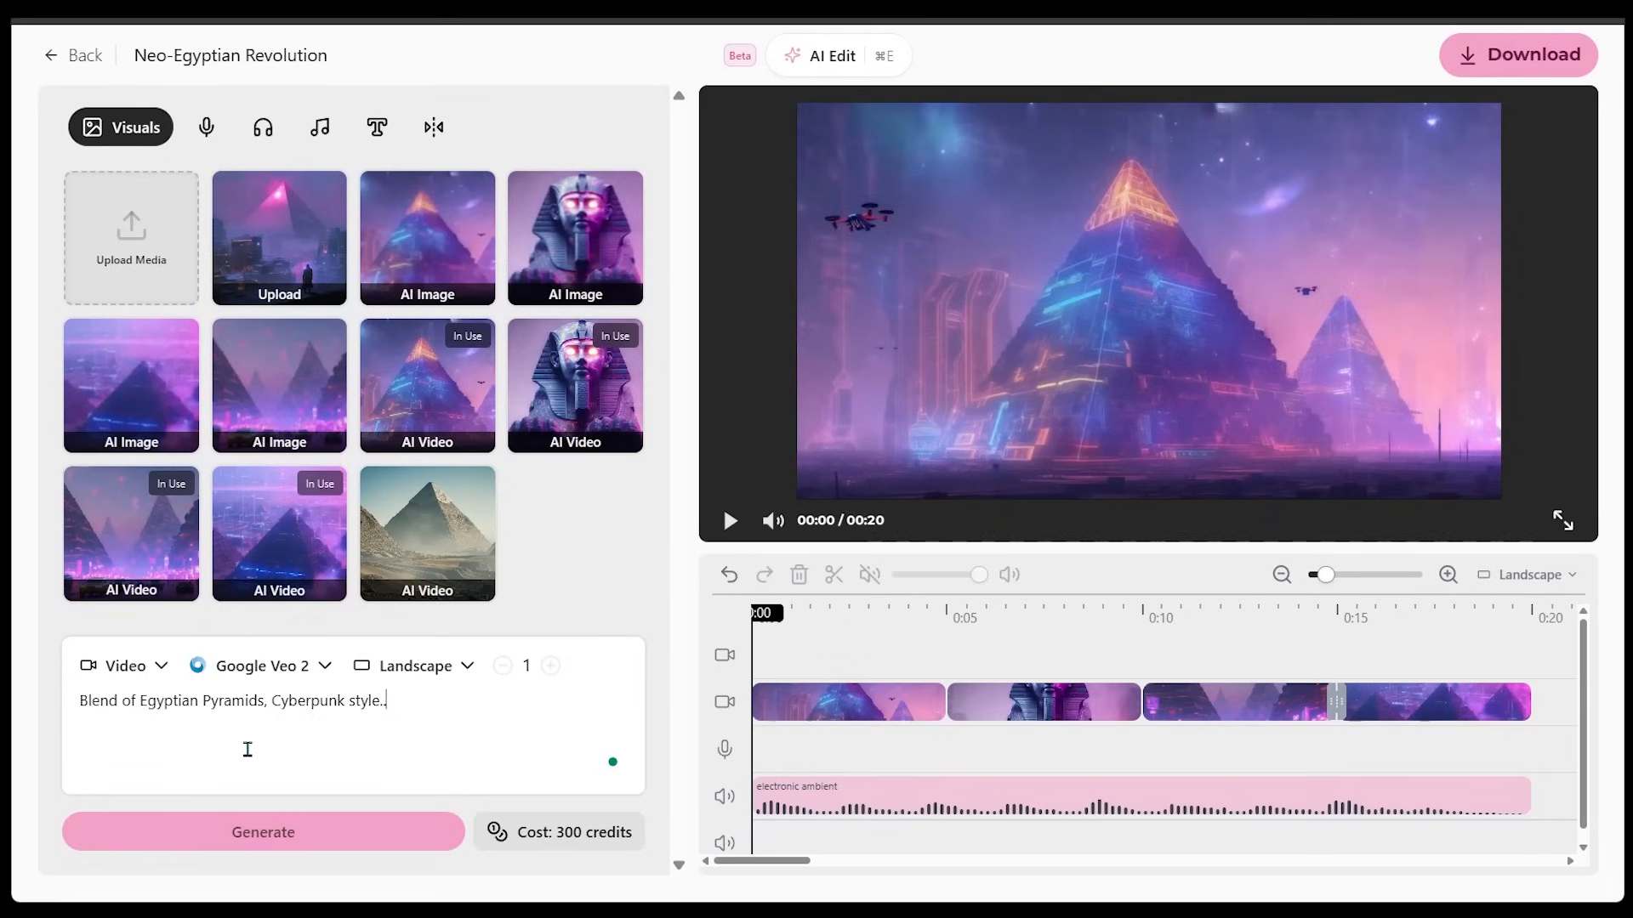
key("Backspace")
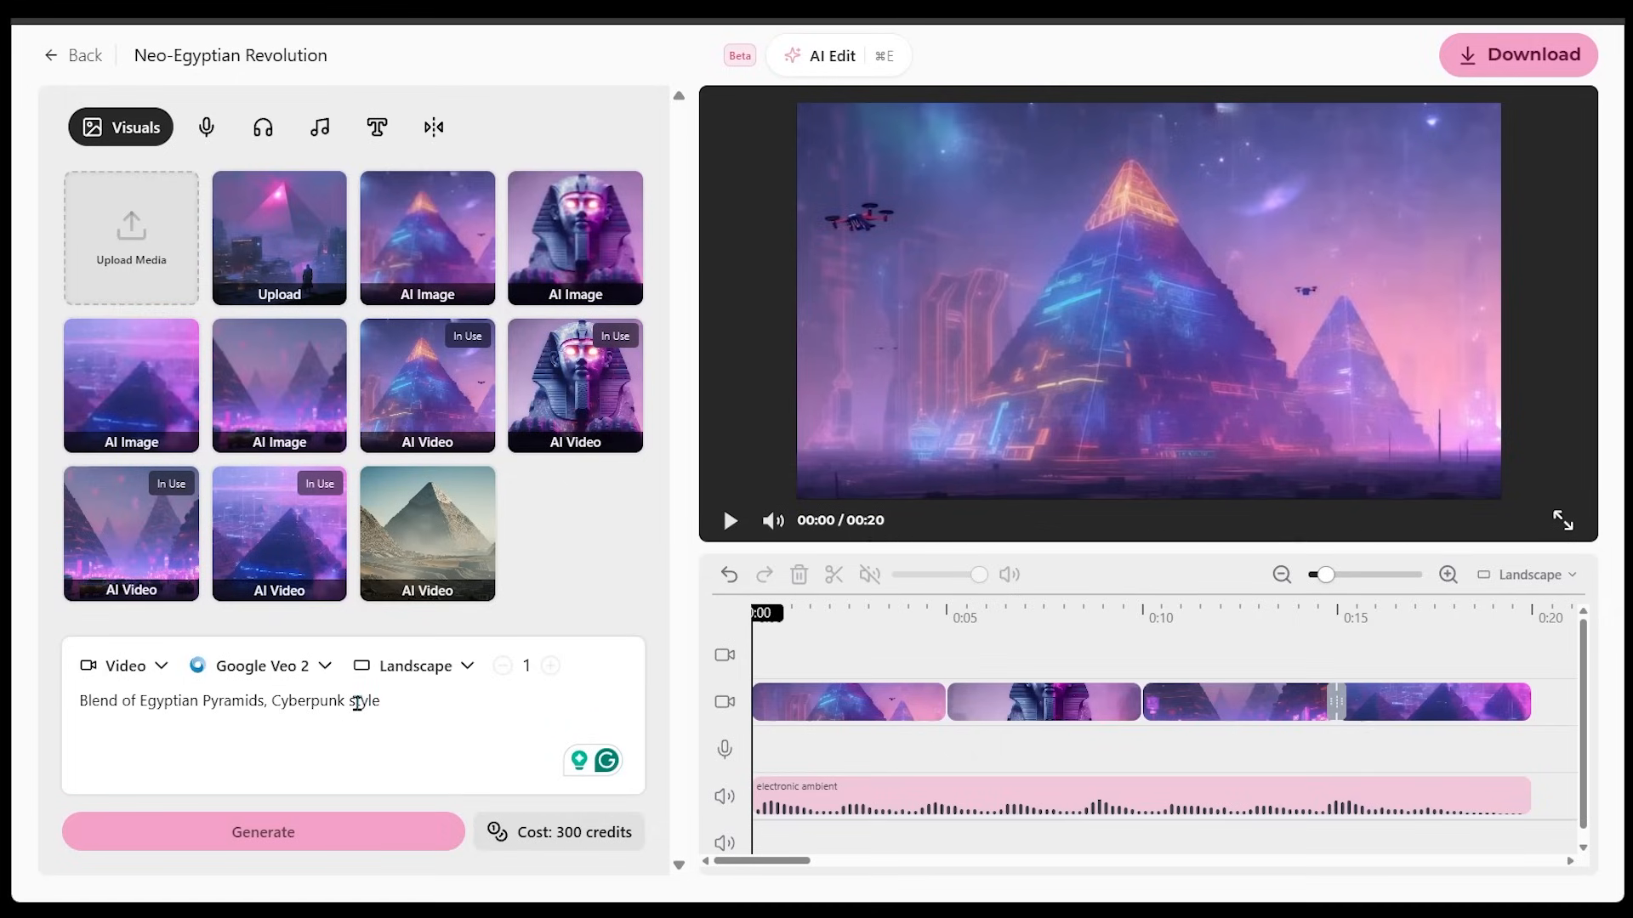
Preview the desert-pyramid AI clip and place it second on the timeline.
left_click(262, 832)
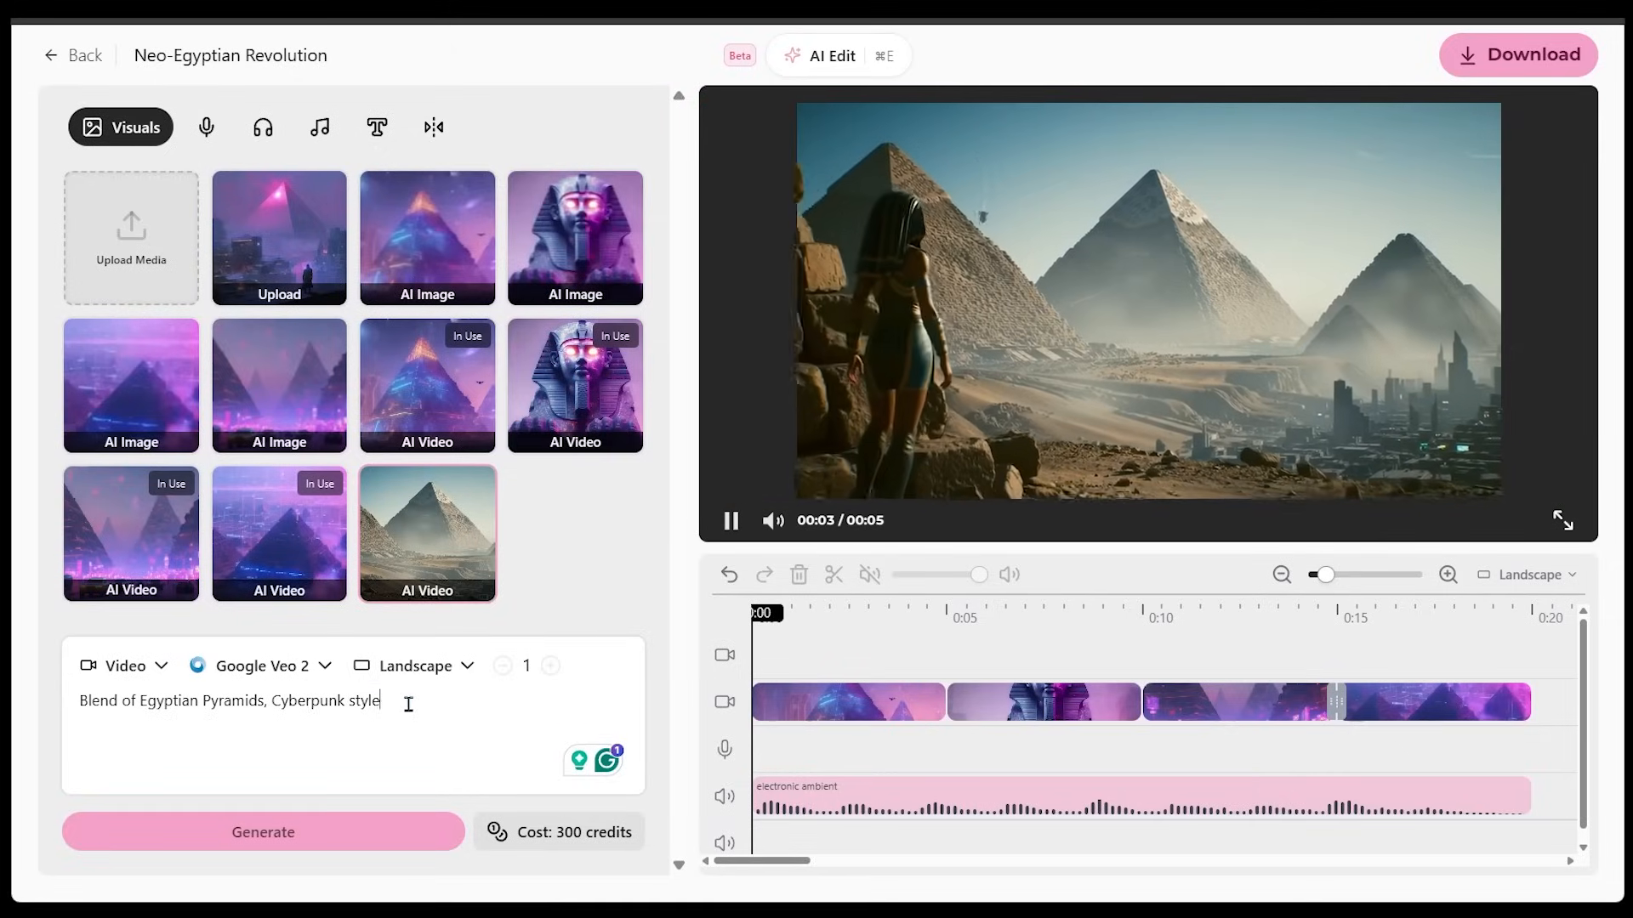
left_click(425, 532)
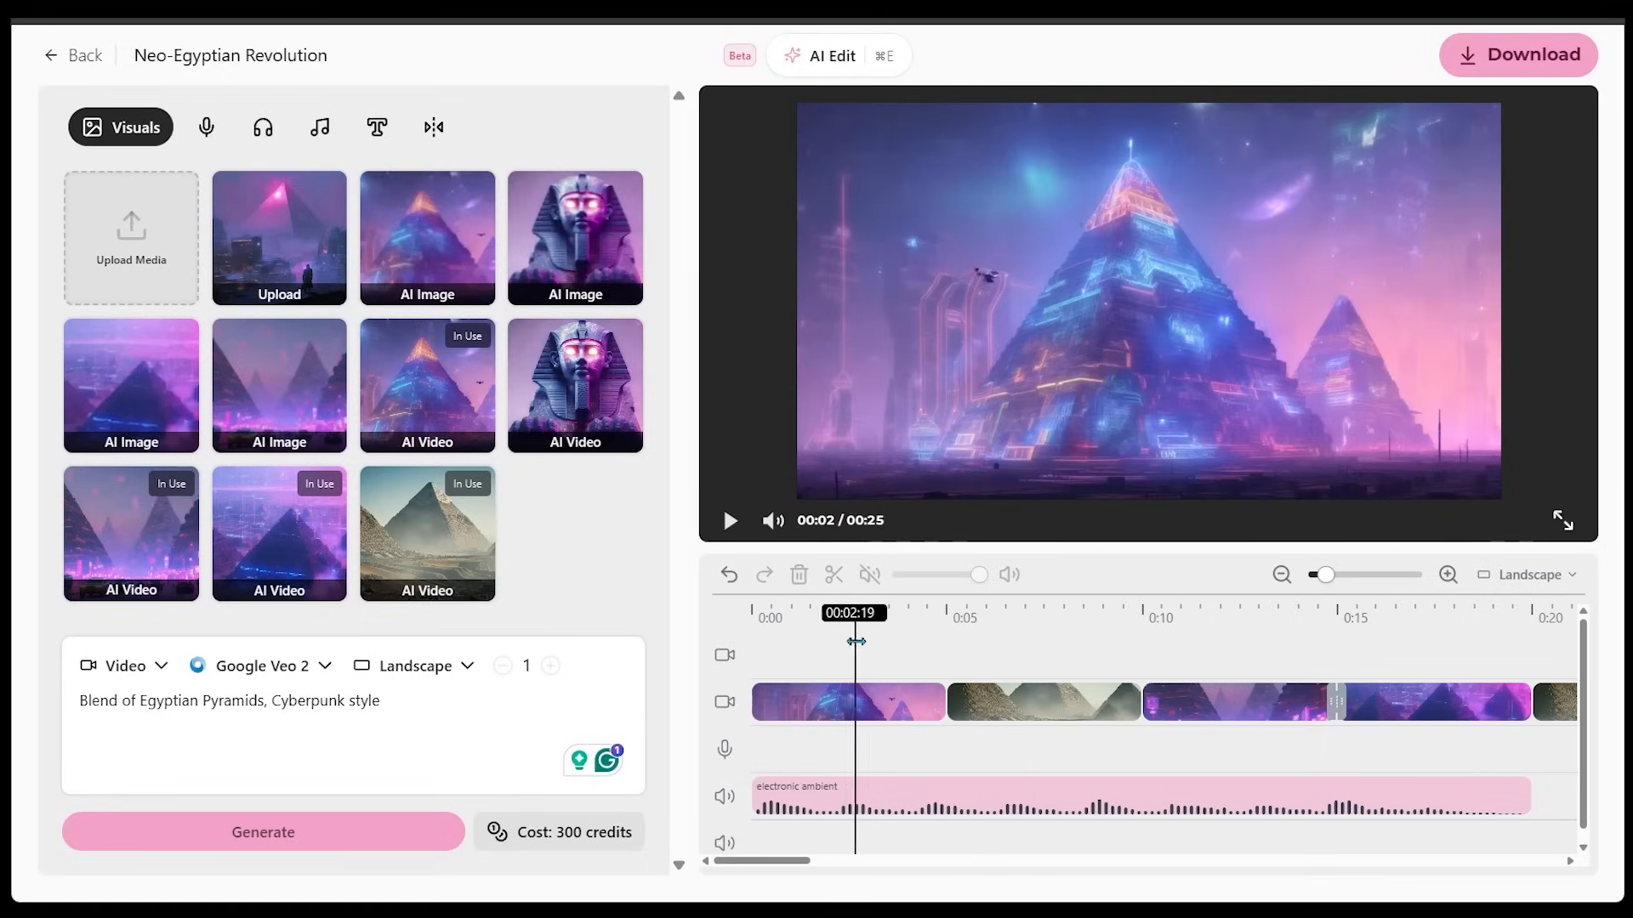
Rewind the 25-second Neo-Egyptian Revolution video to the start.
left_click(1563, 521)
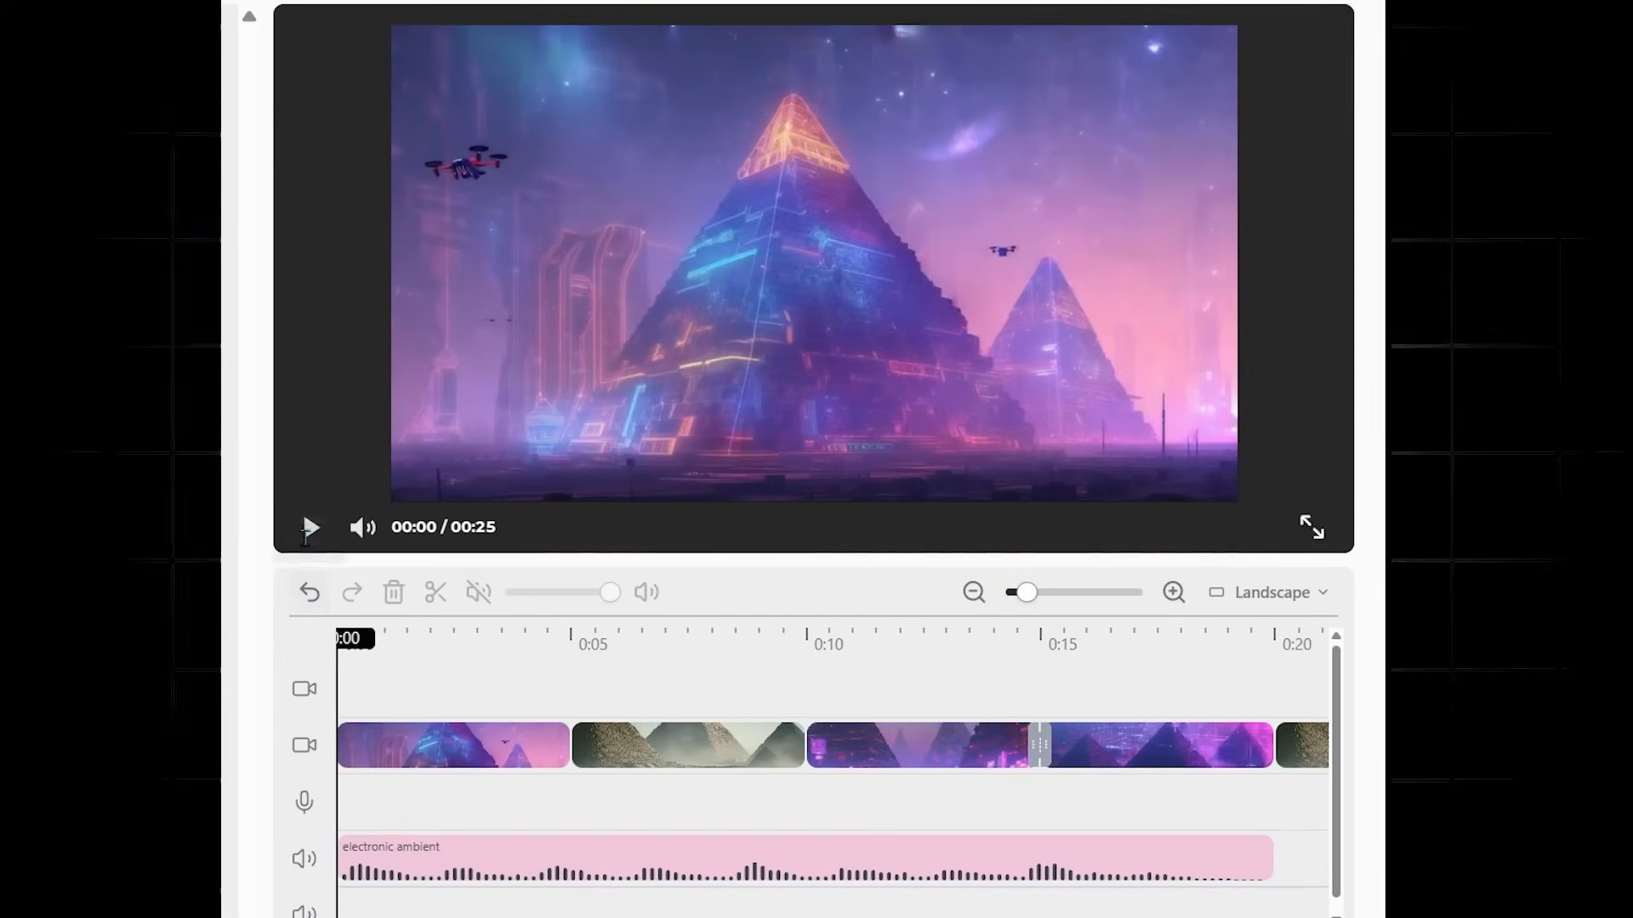
left_click(310, 527)
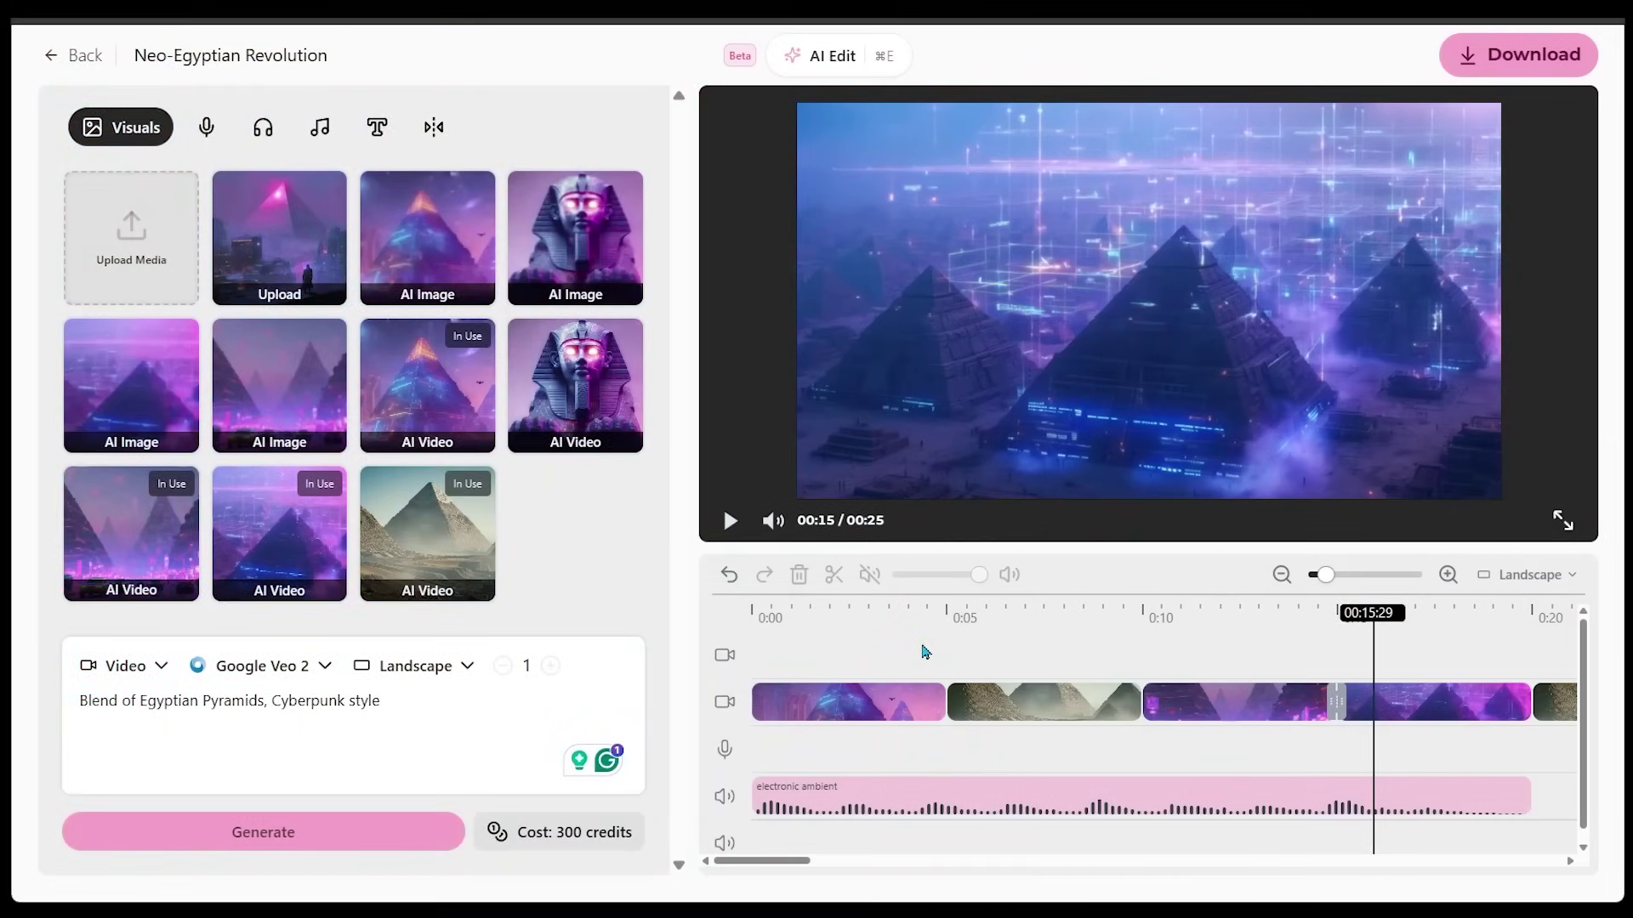
left_click(124, 665)
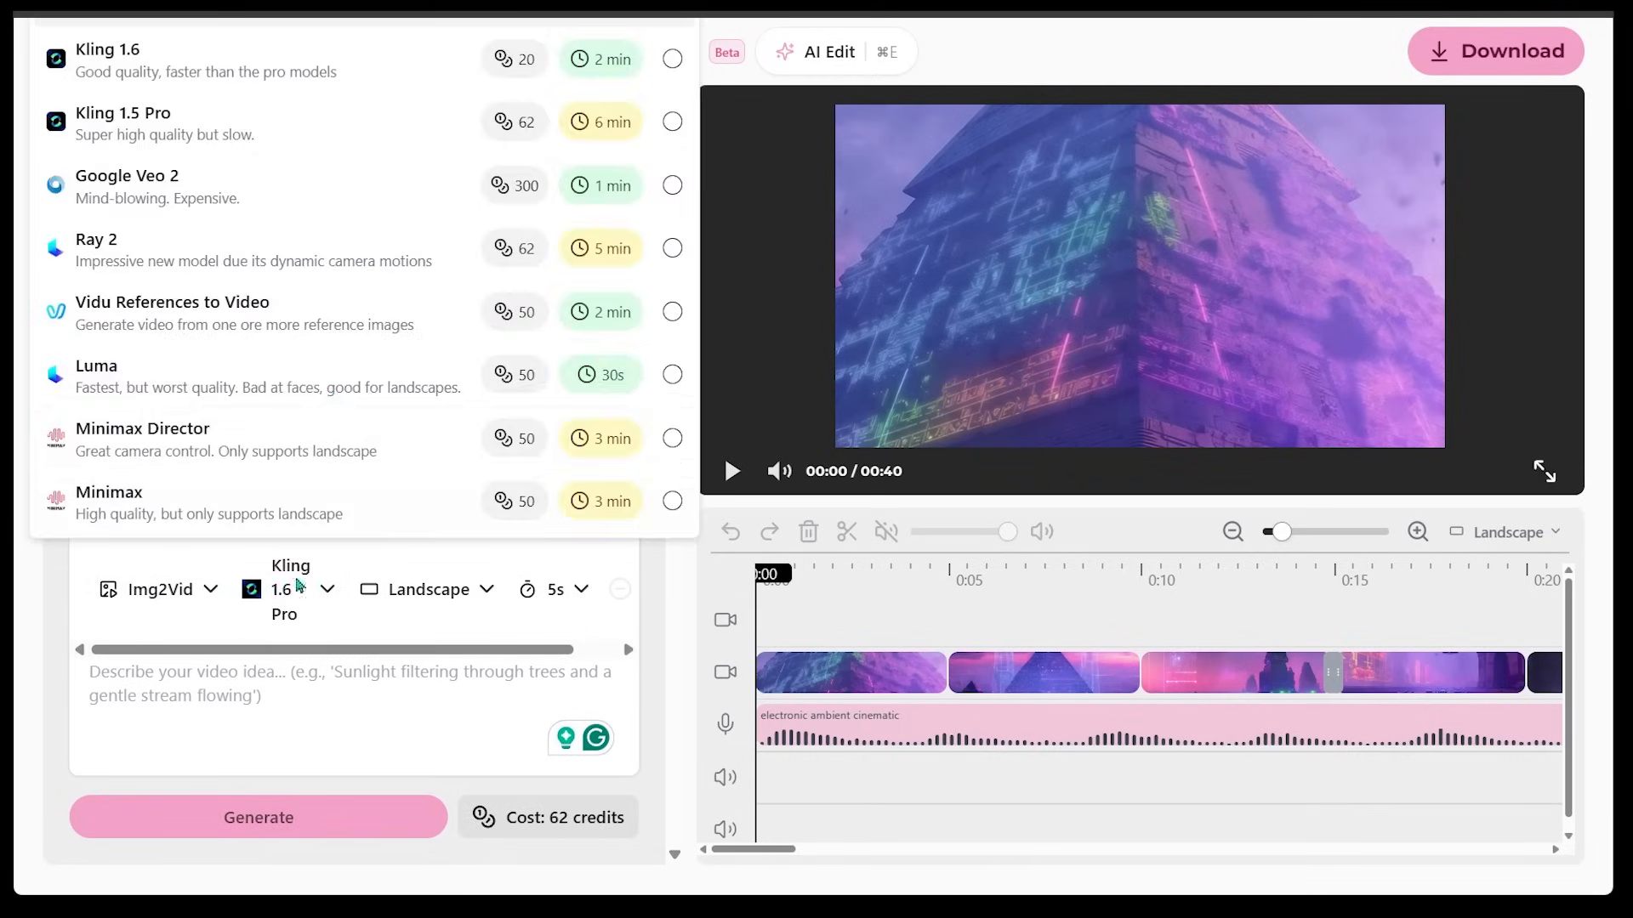
mouse_move(332, 446)
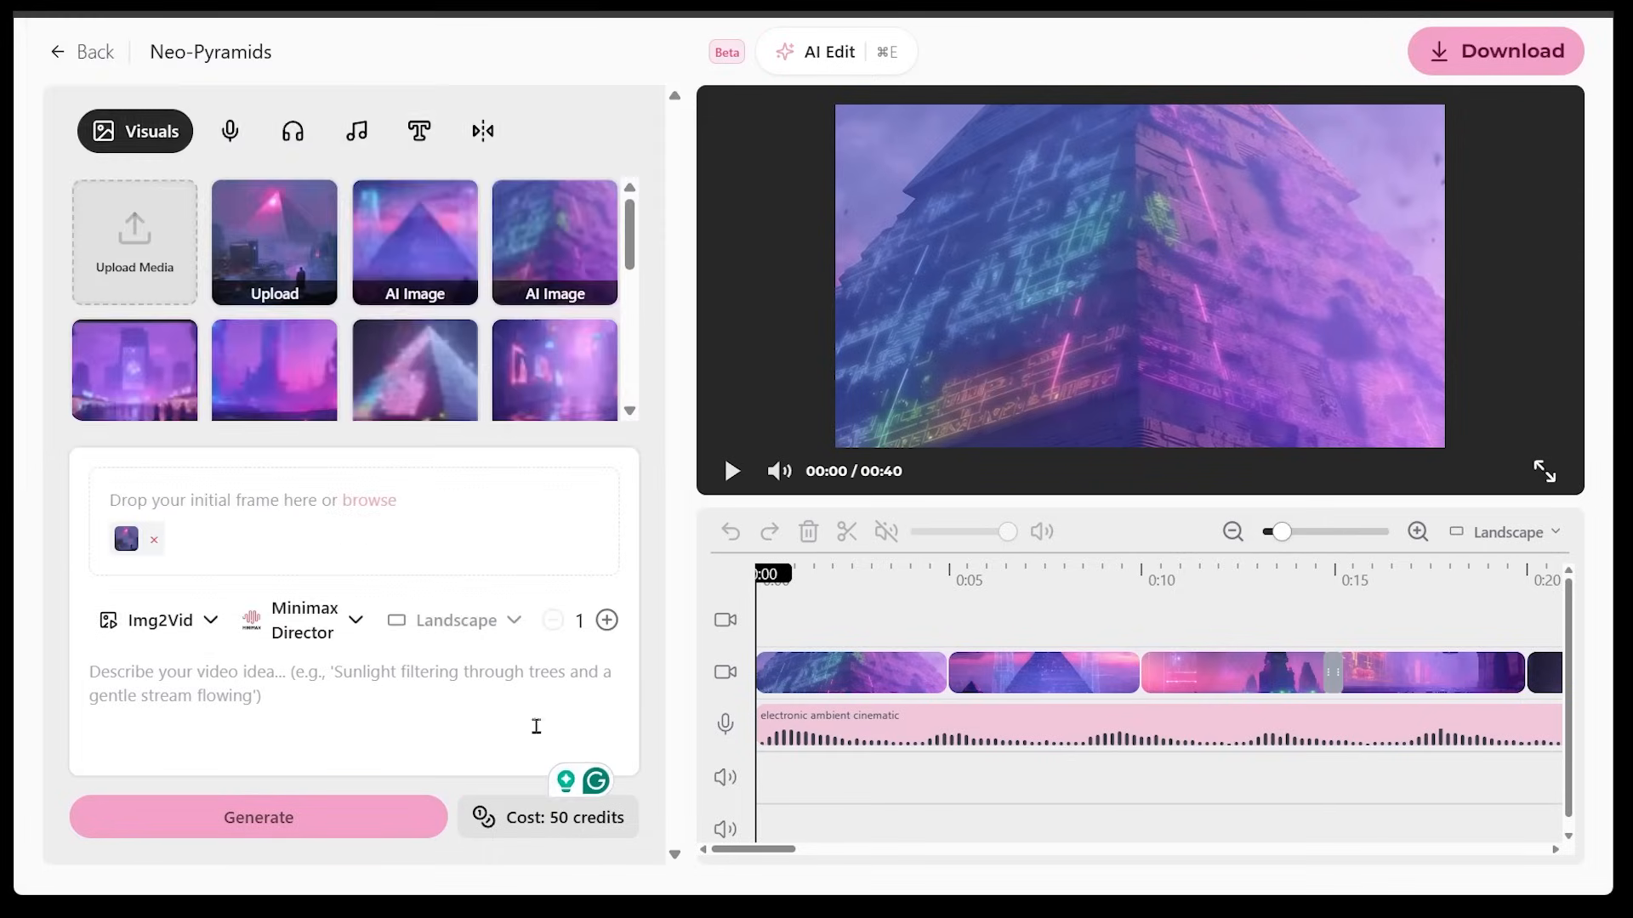
Preview the neon pyramid still and write the prompt 'Soft and smooth push inward toward Pyramid'.
left_click(413, 240)
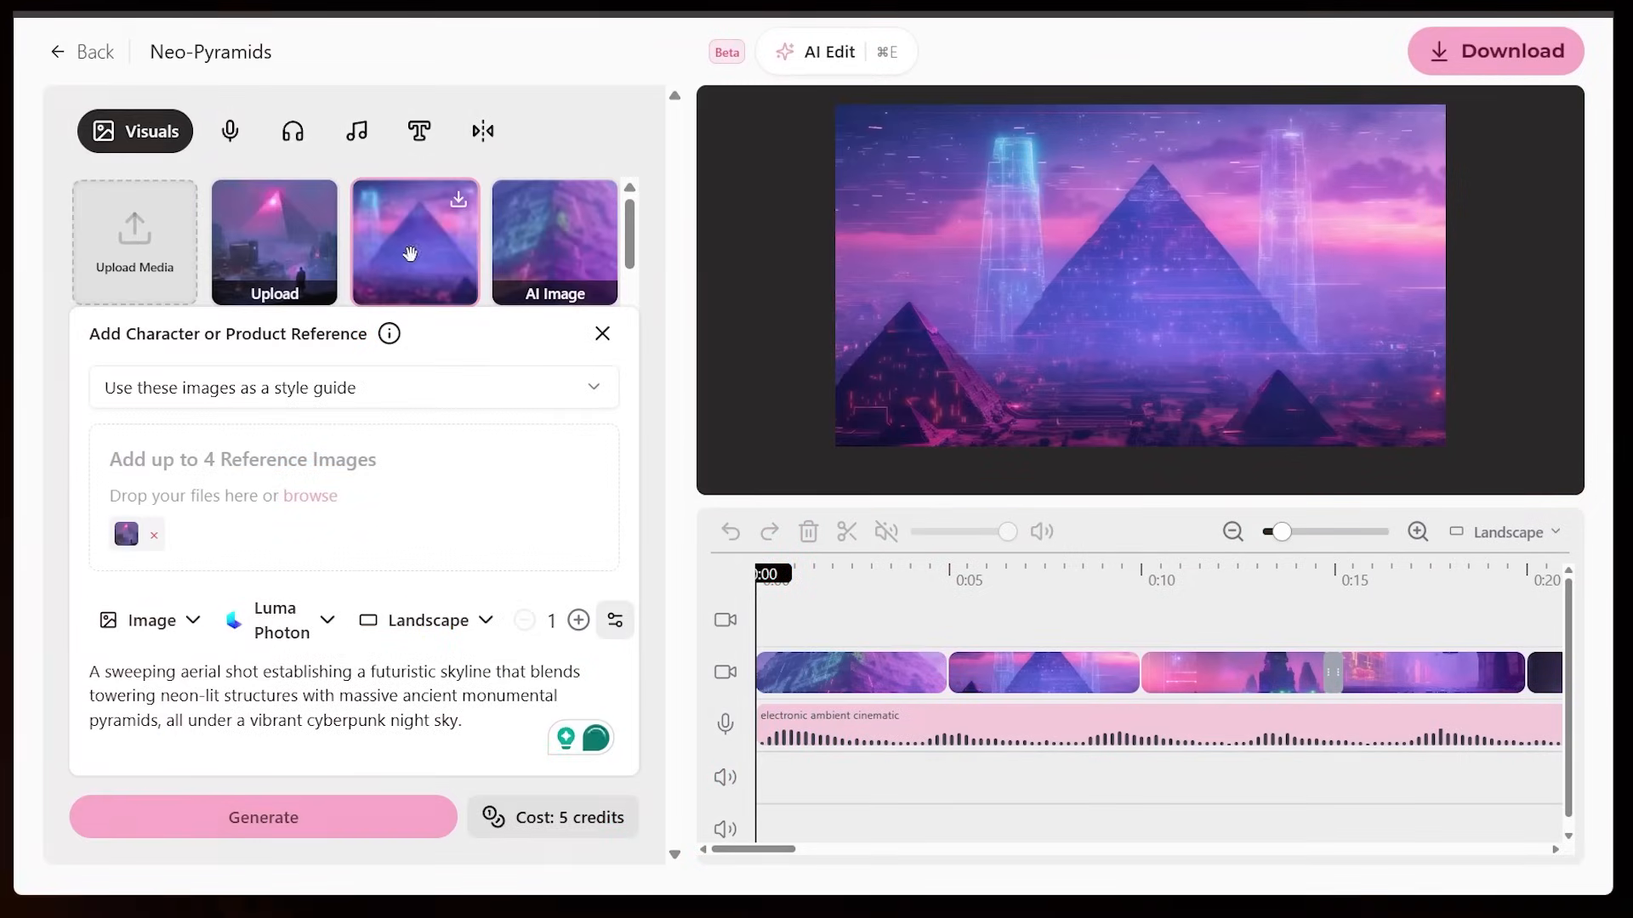
mouse_move(580, 165)
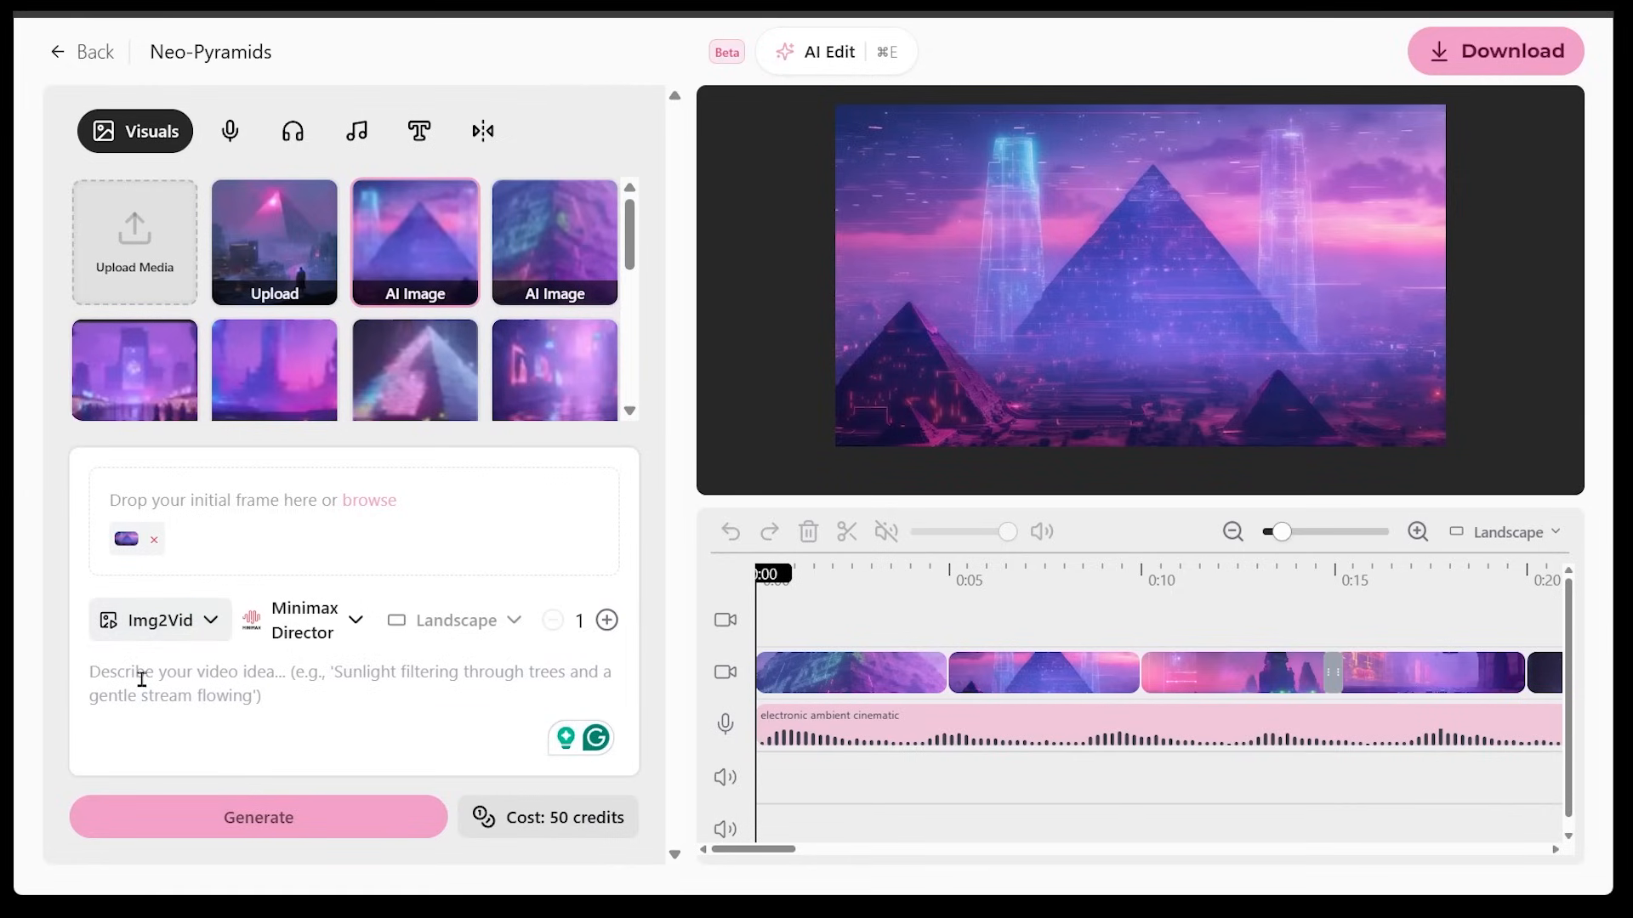
type("Soft and smooth push inward toward Pyramid")
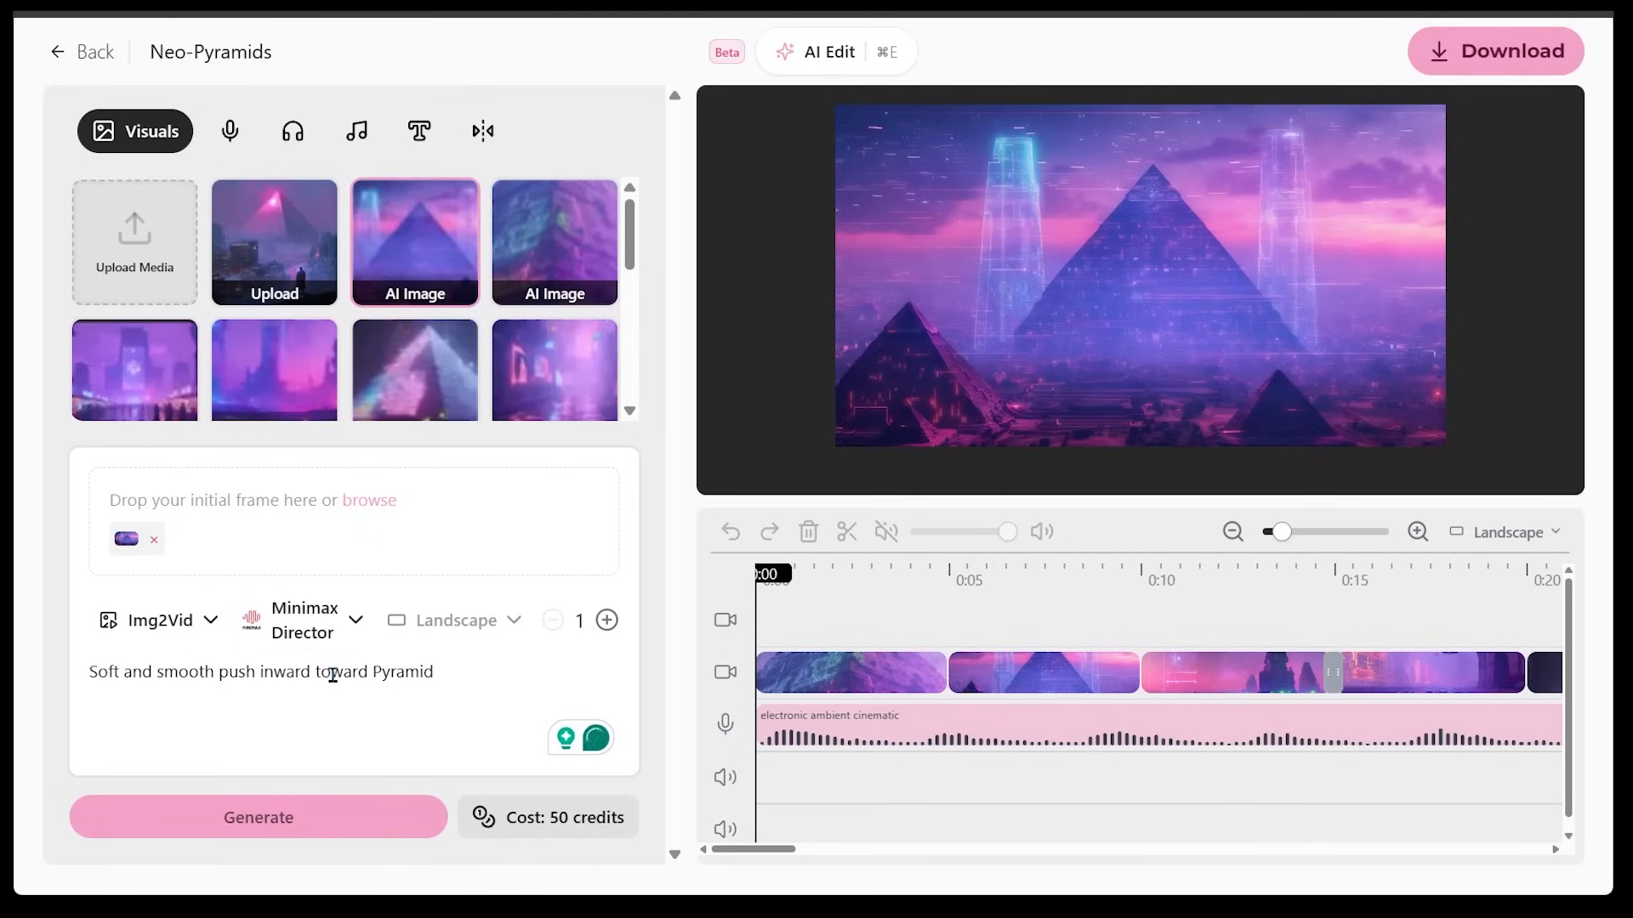
mouse_move(124, 539)
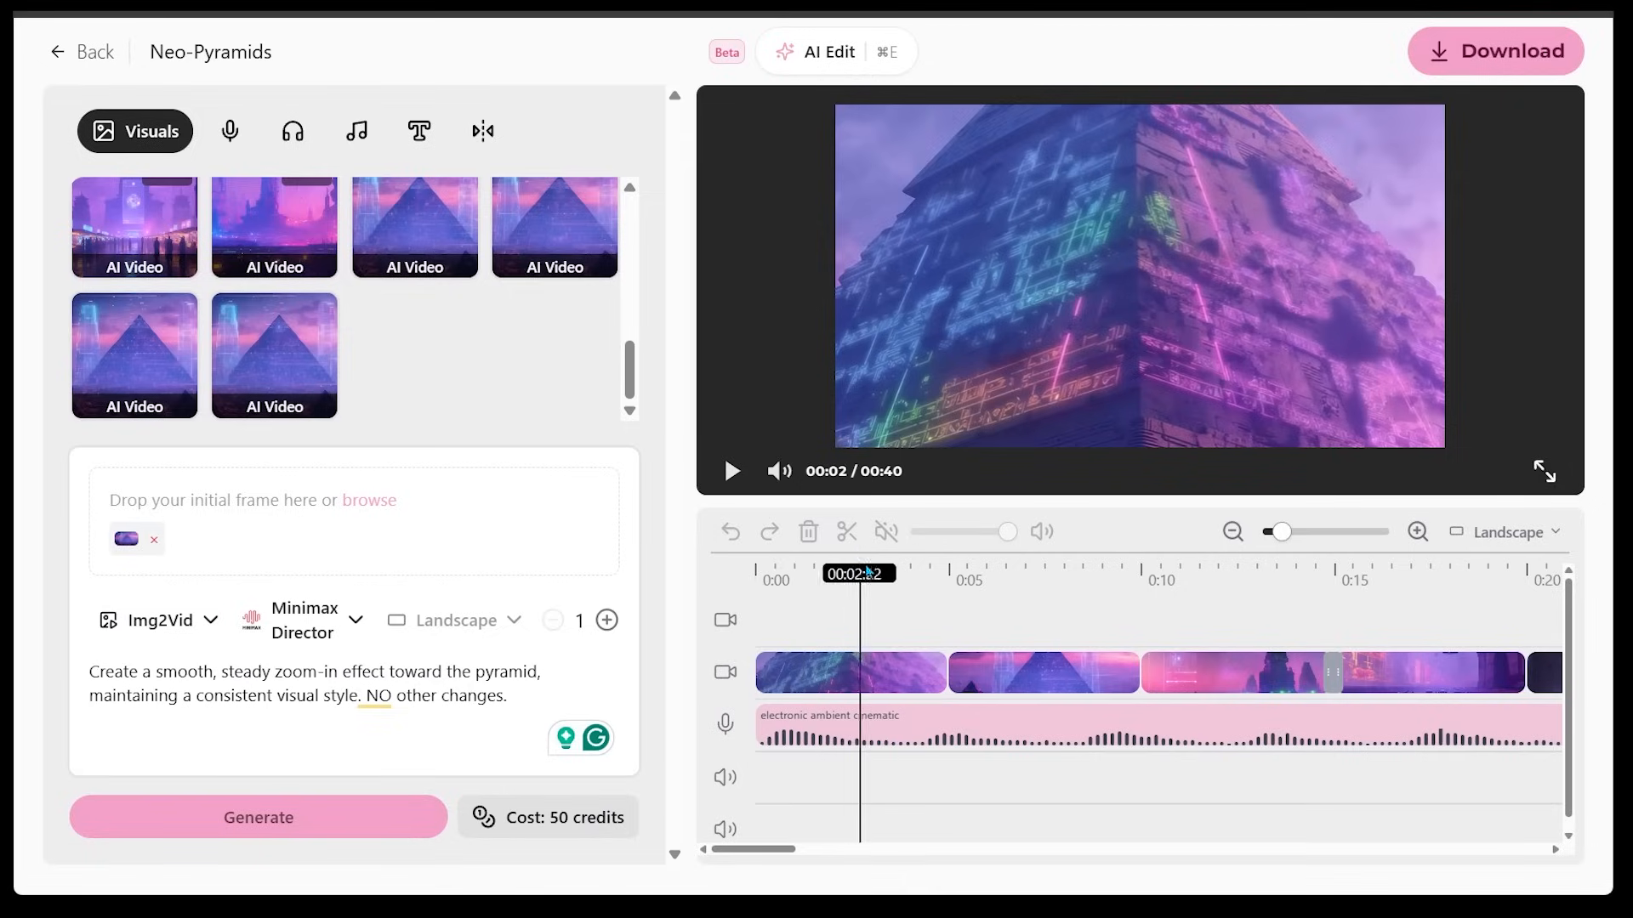
Swap the generated zoom-in pyramid clip into the timeline near 0:05, extending the video to 50 seconds.
left_click(1015, 573)
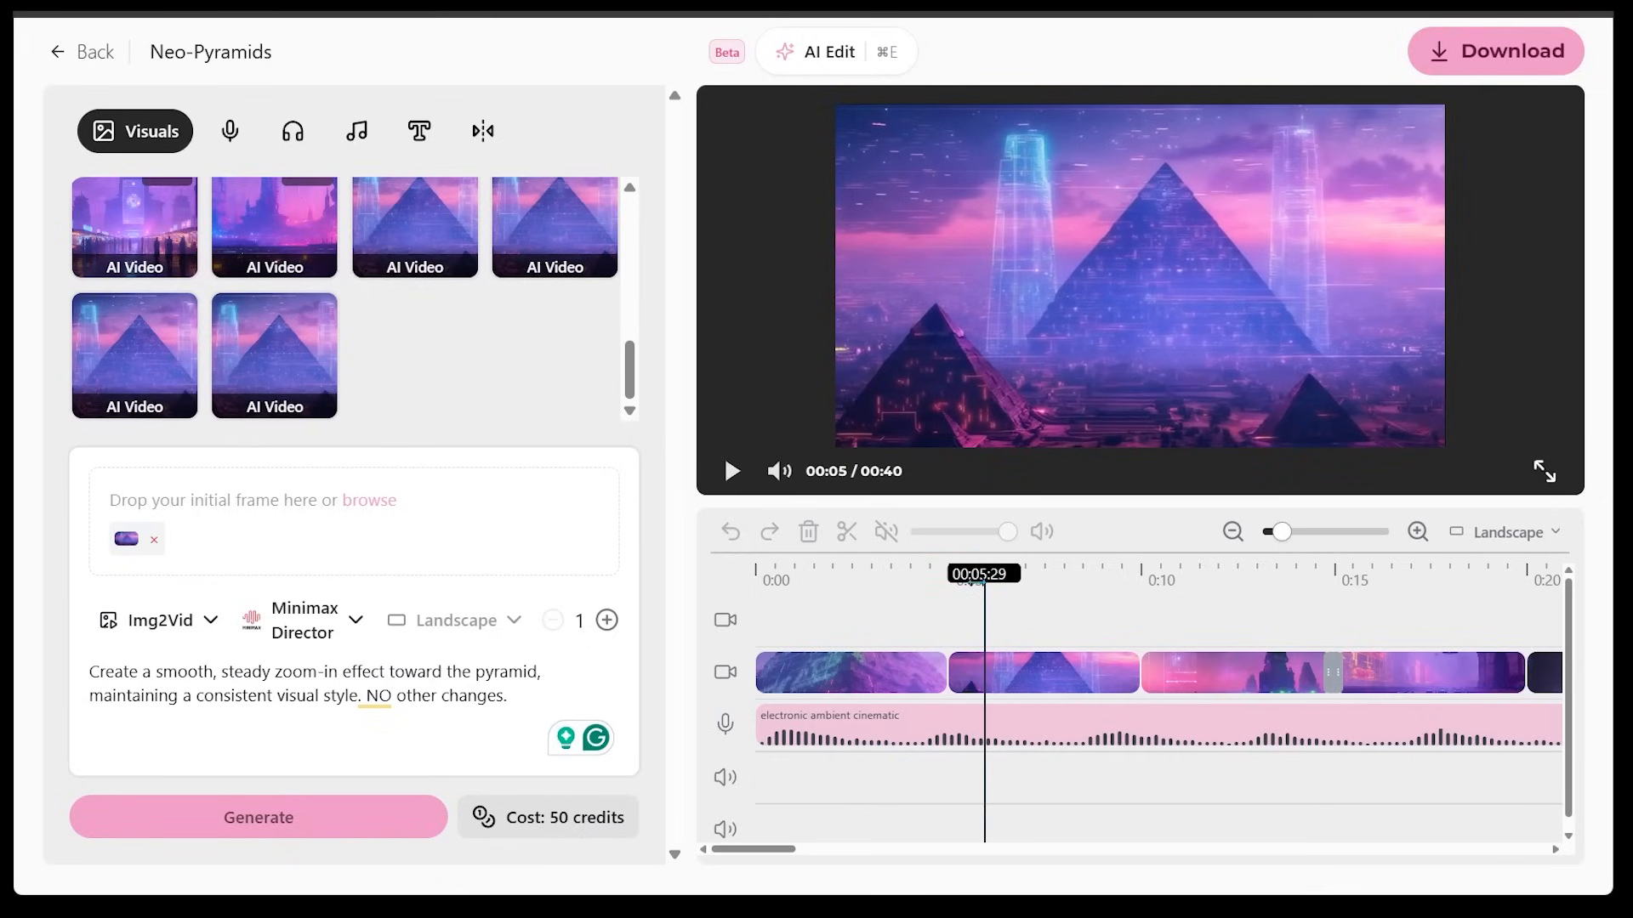
left_click(1043, 671)
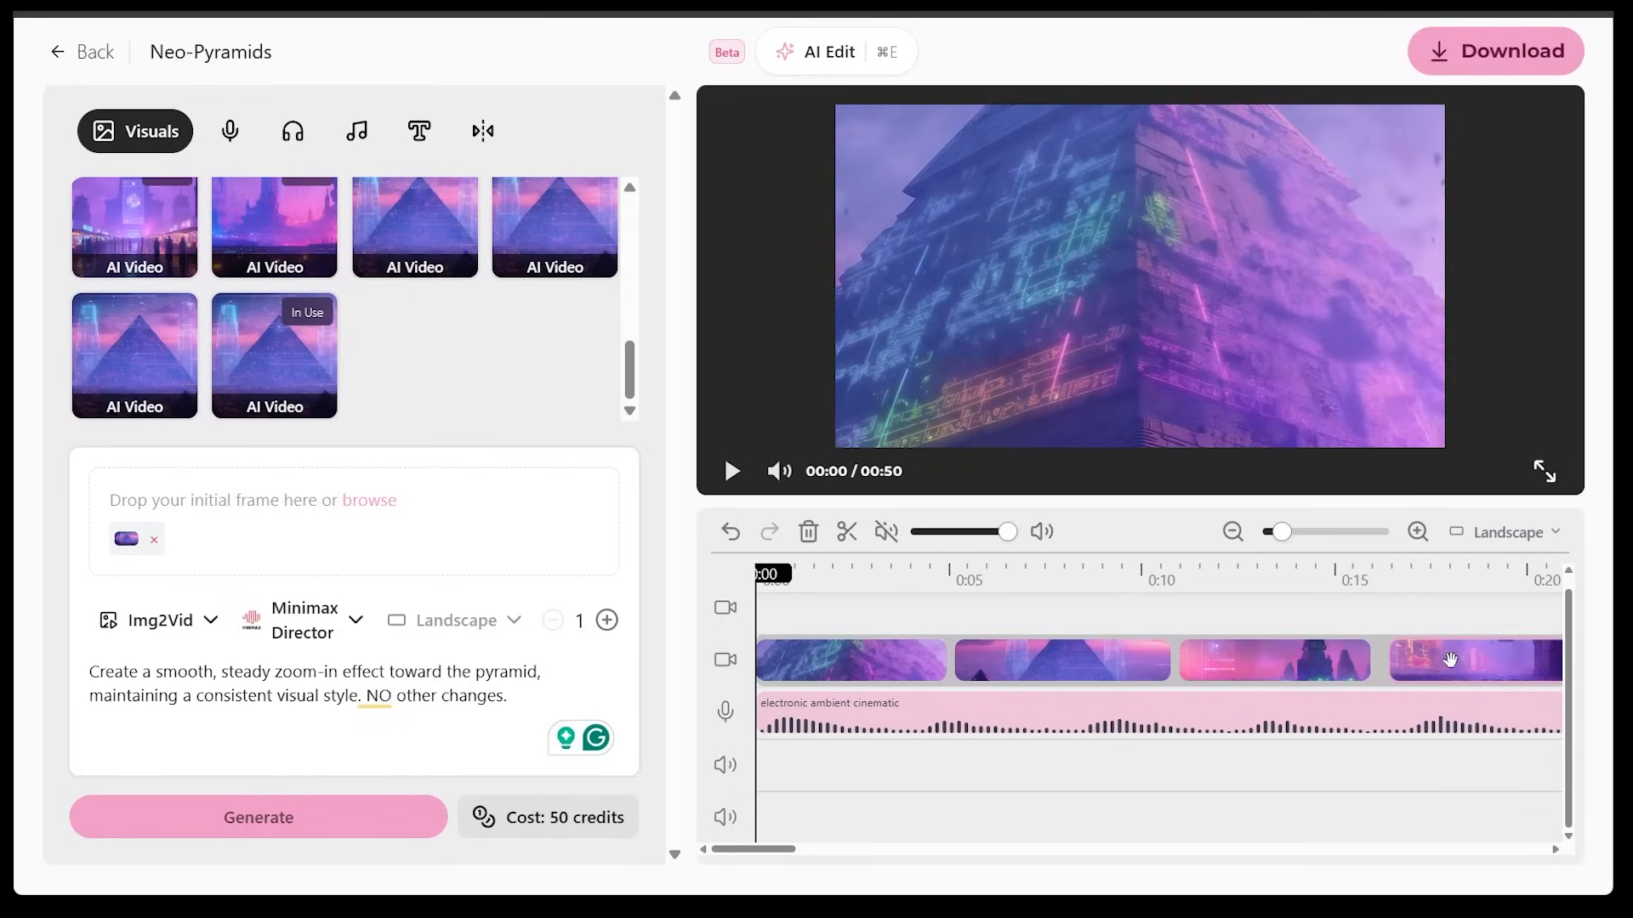
left_click(769, 575)
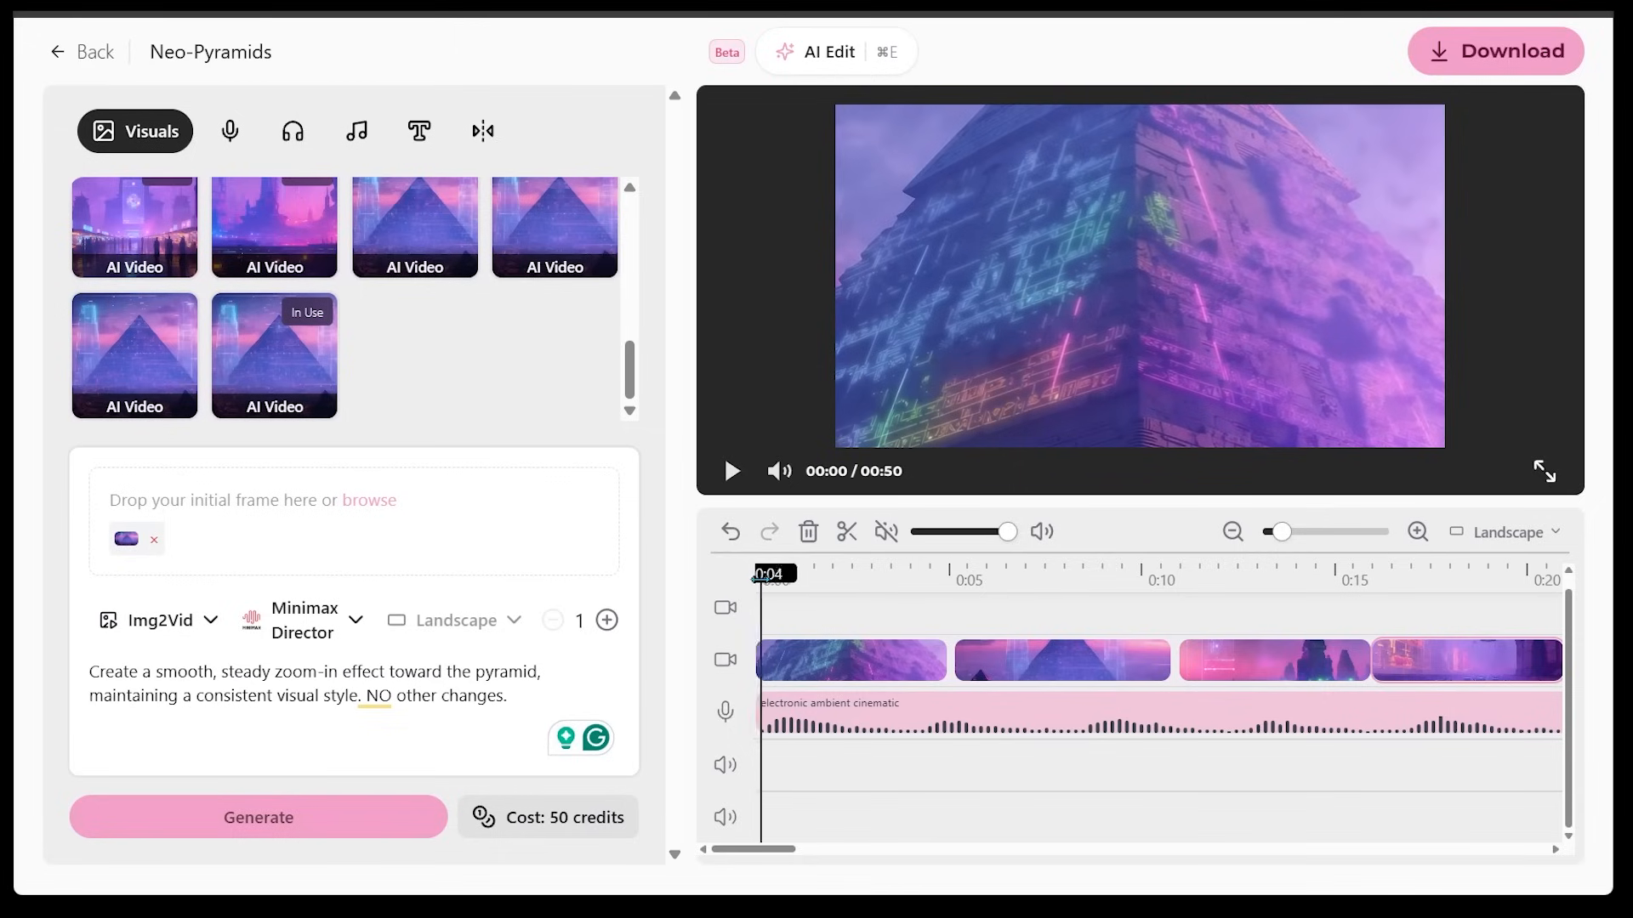
left_click(731, 471)
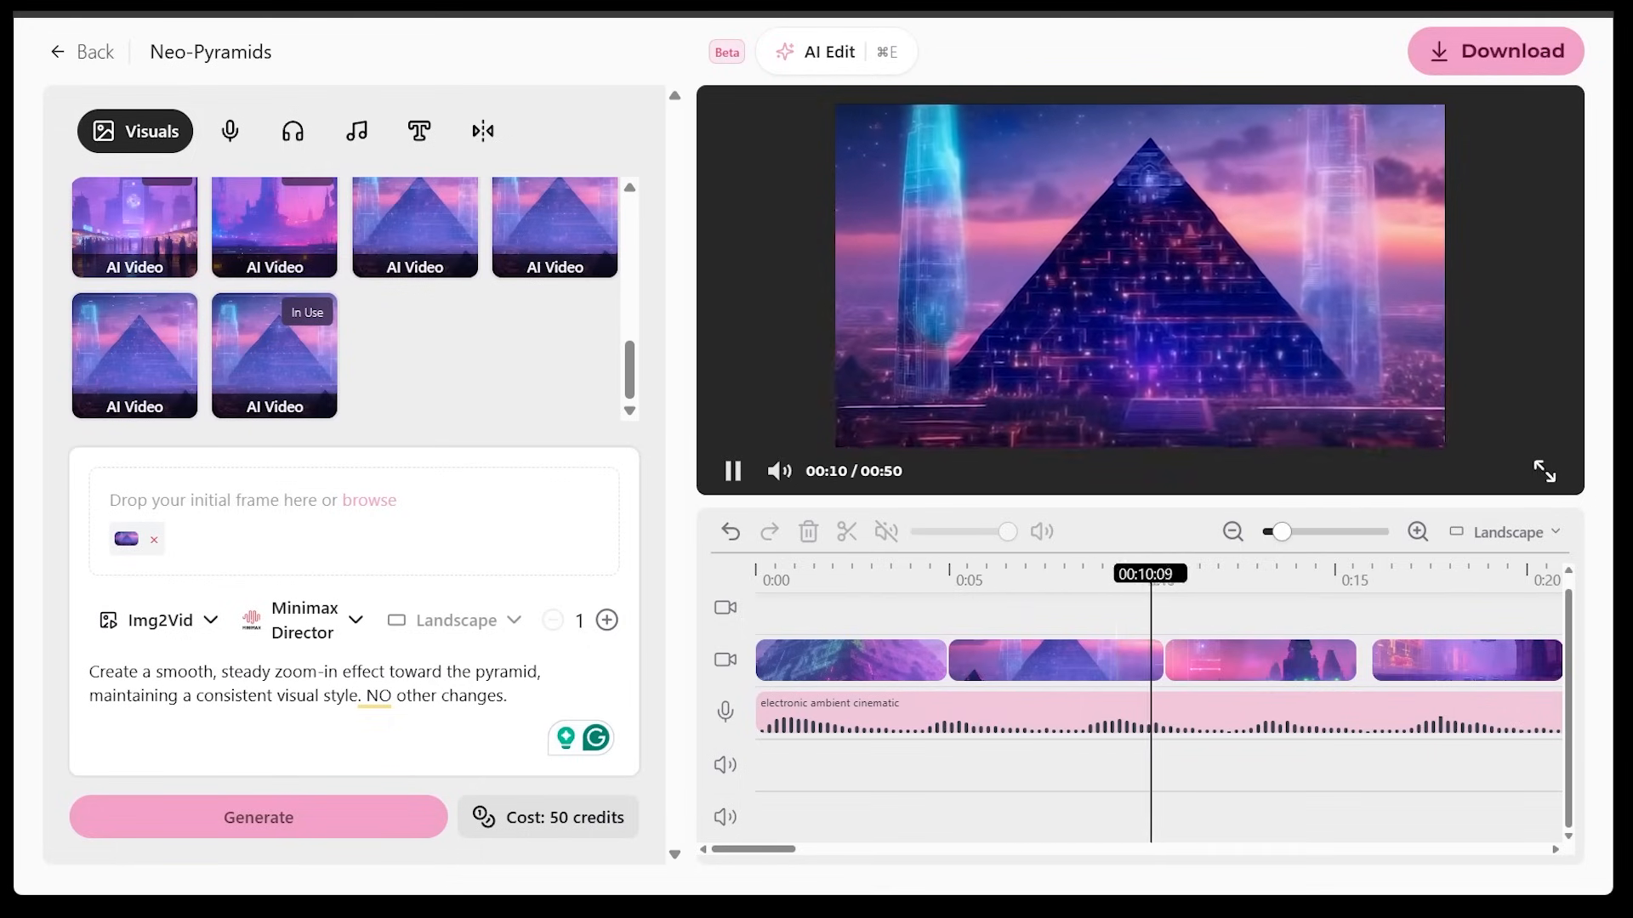
left_click(1247, 573)
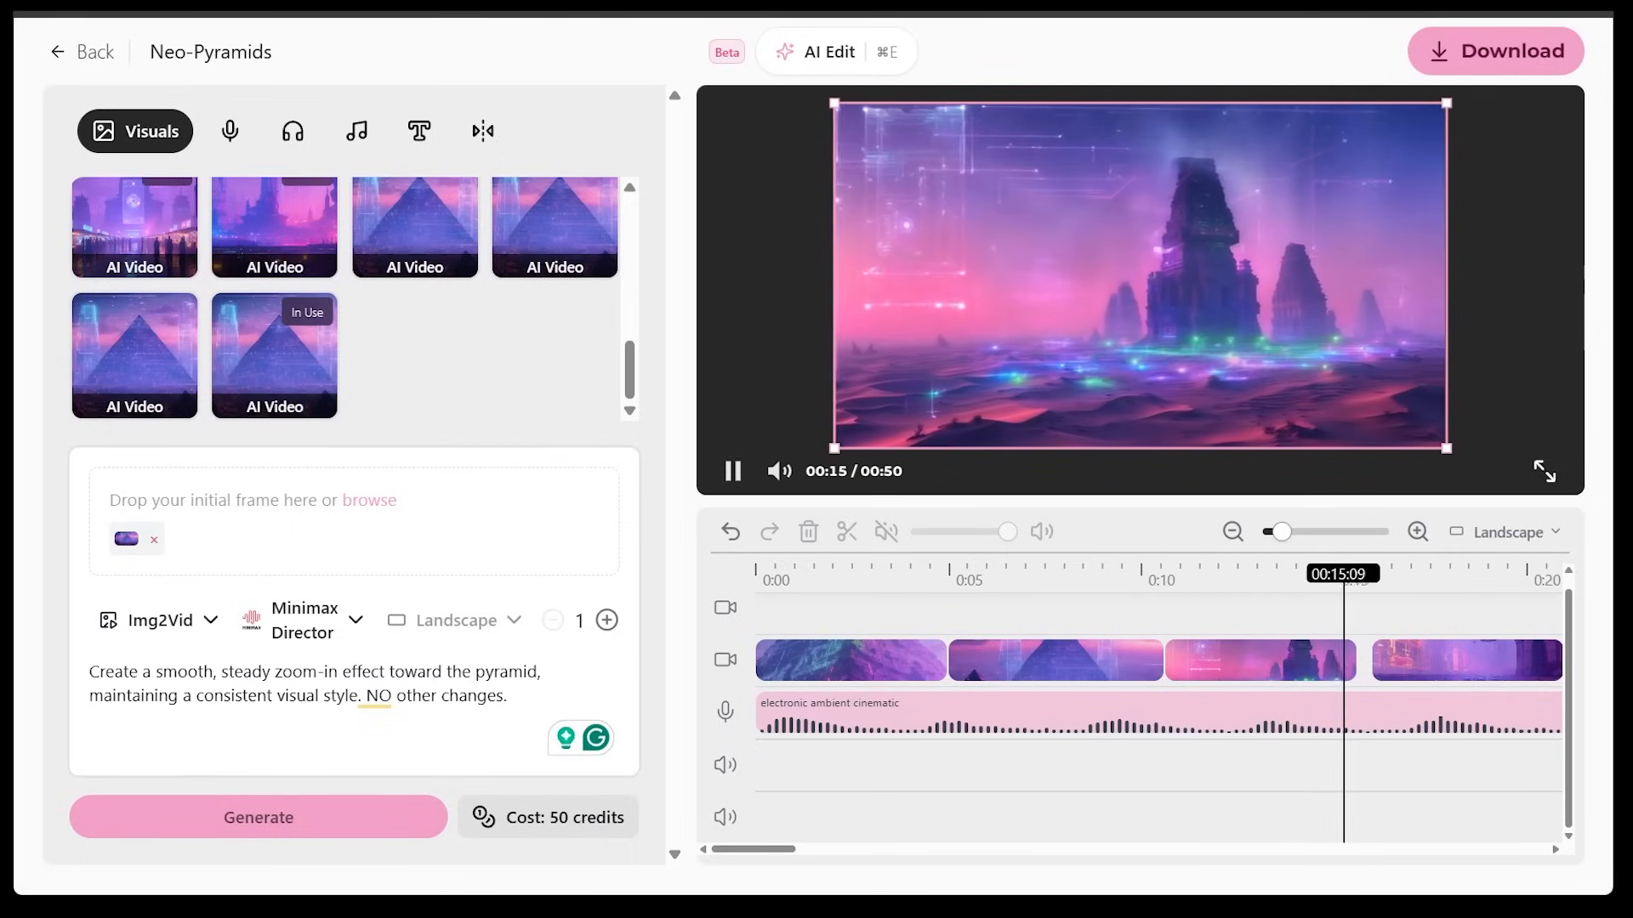
left_click(1029, 574)
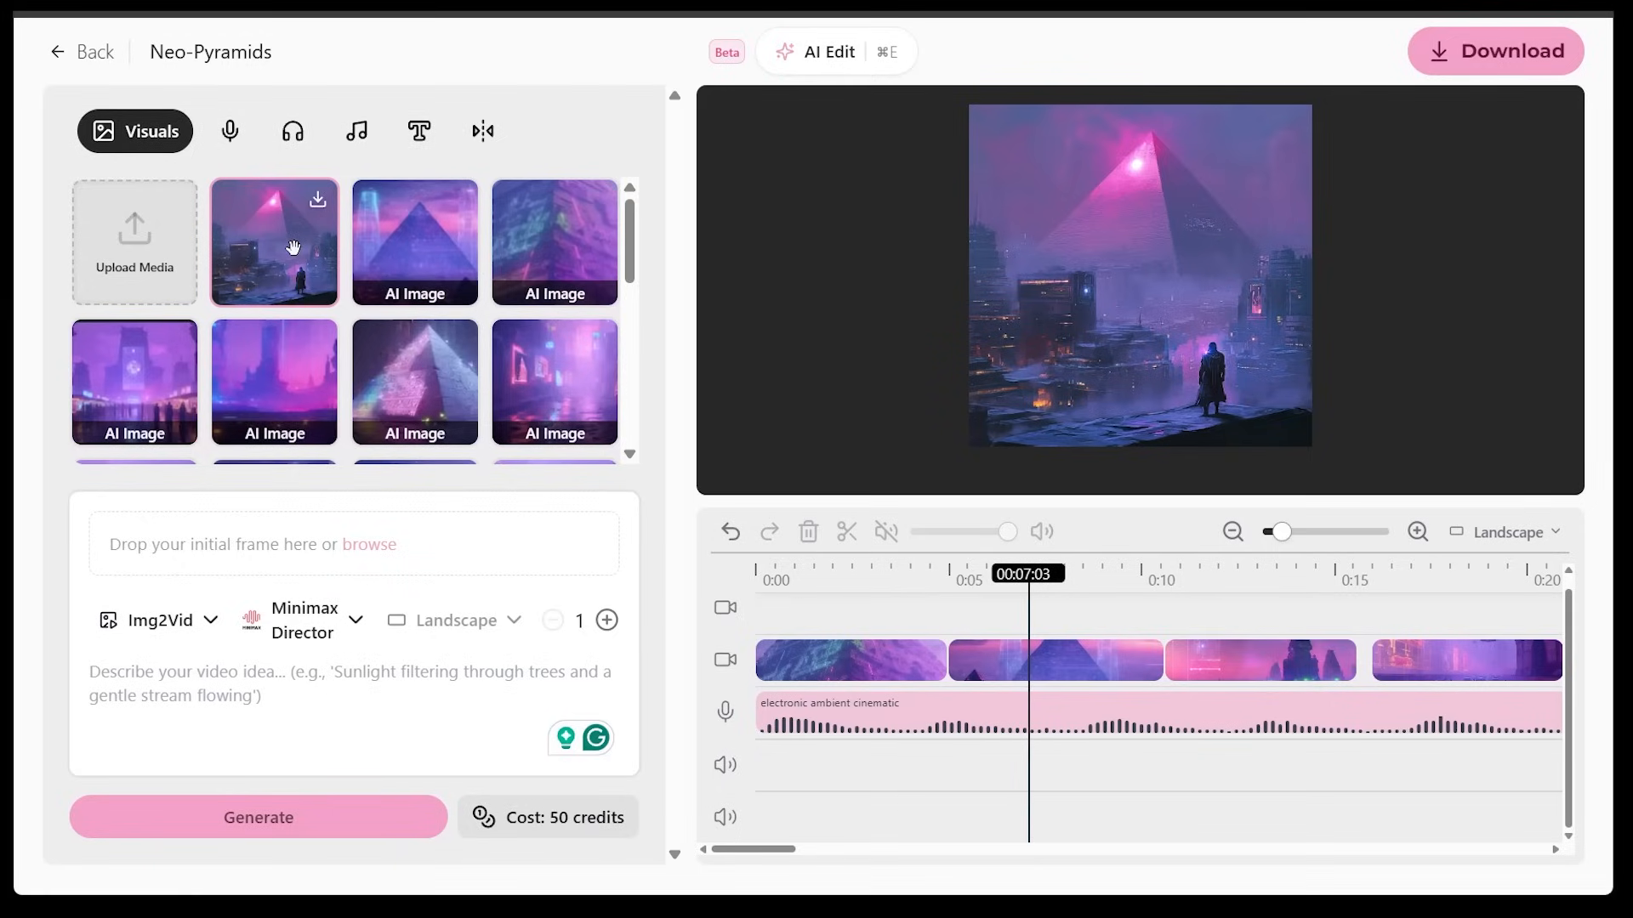
mouse_move(132, 429)
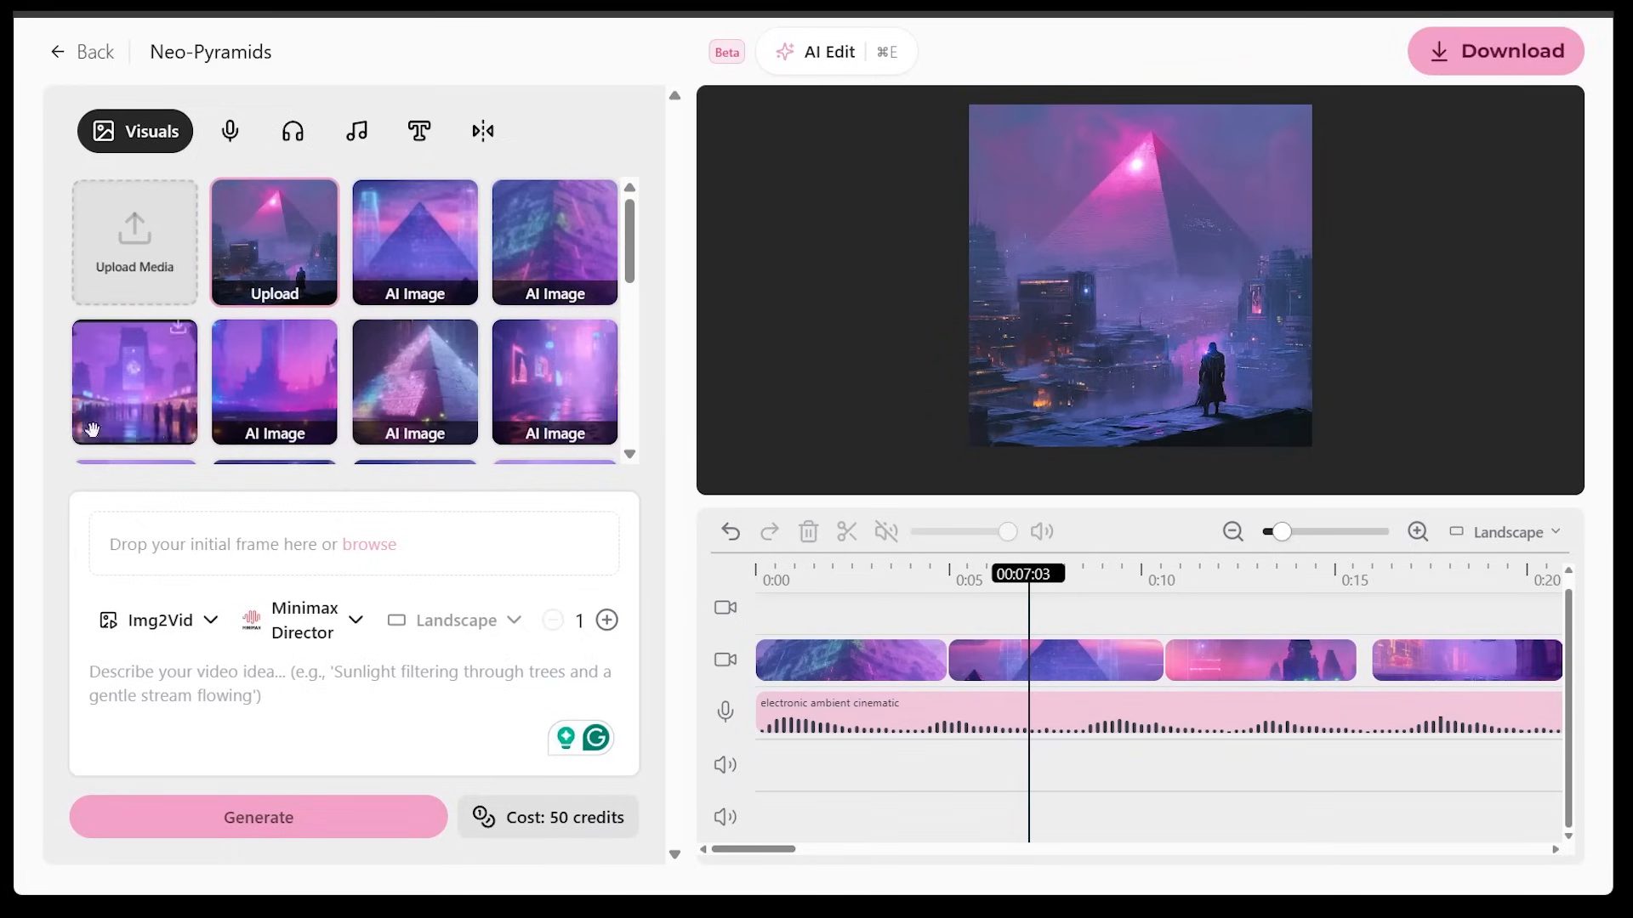
mouse_move(277, 255)
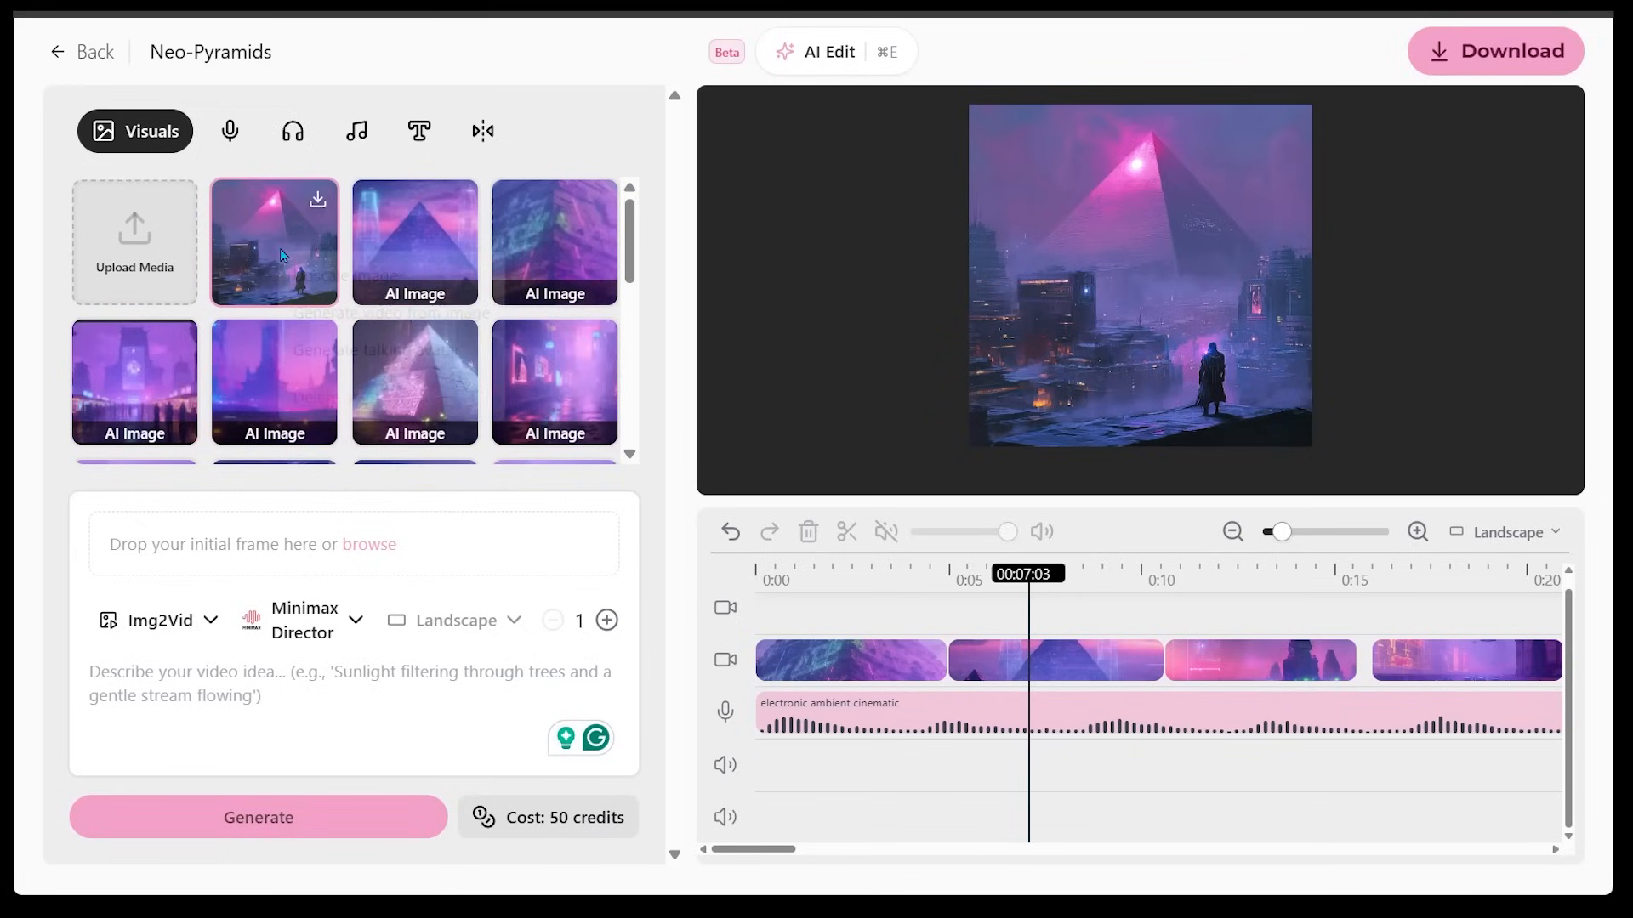
Start generating a video from the uploaded glowing-pyramid image via its context menu.
right_click(274, 240)
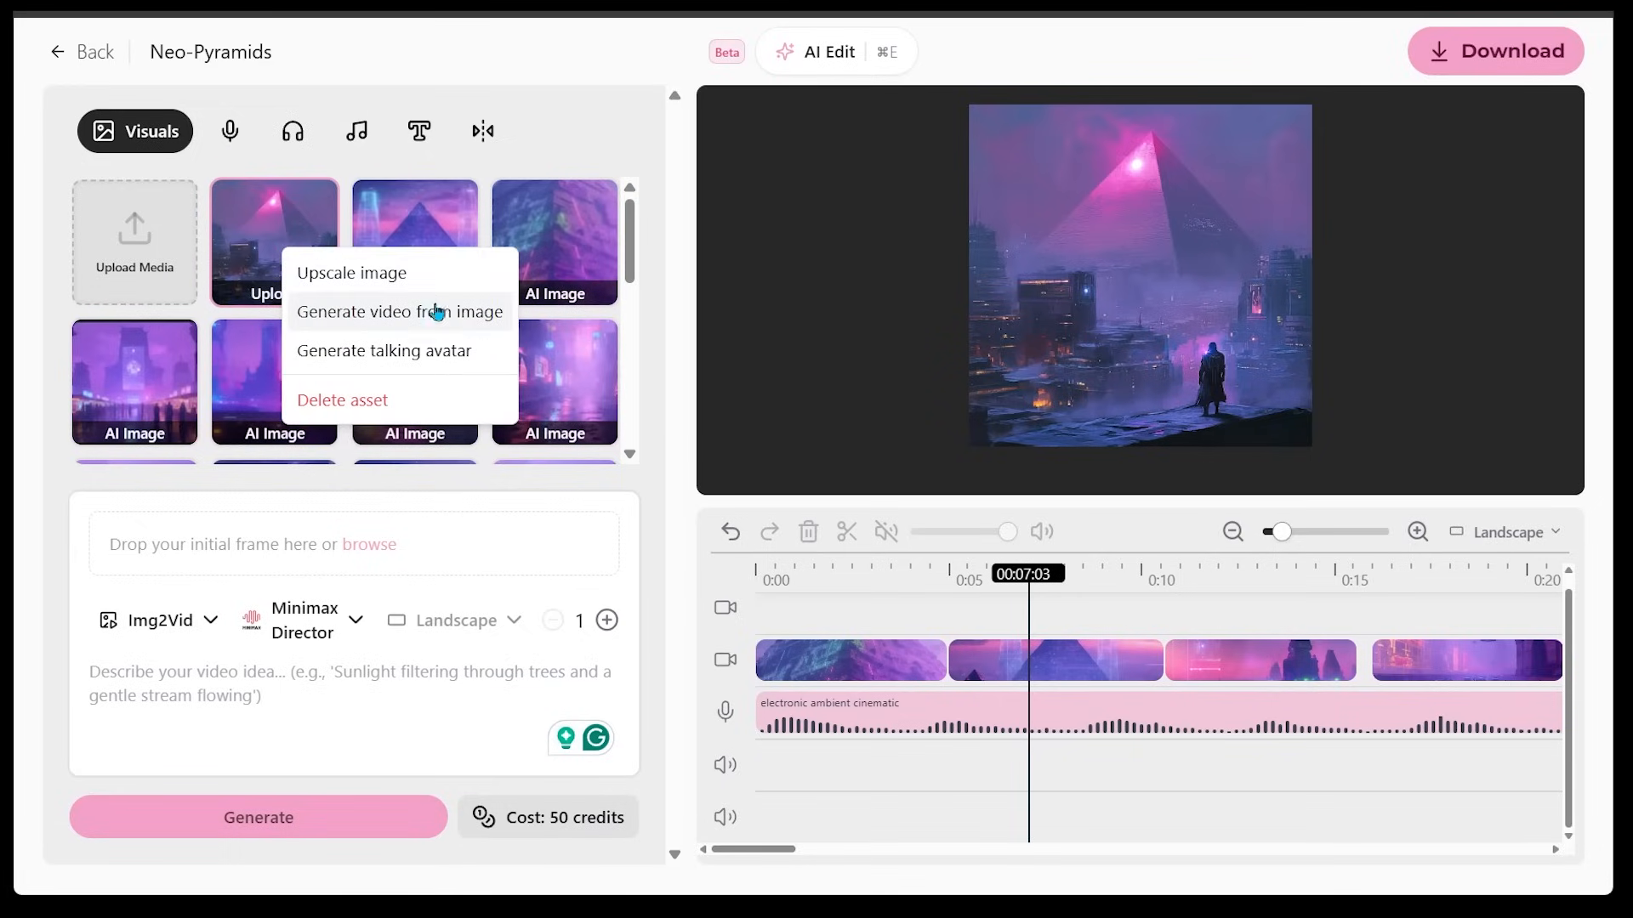
left_click(398, 312)
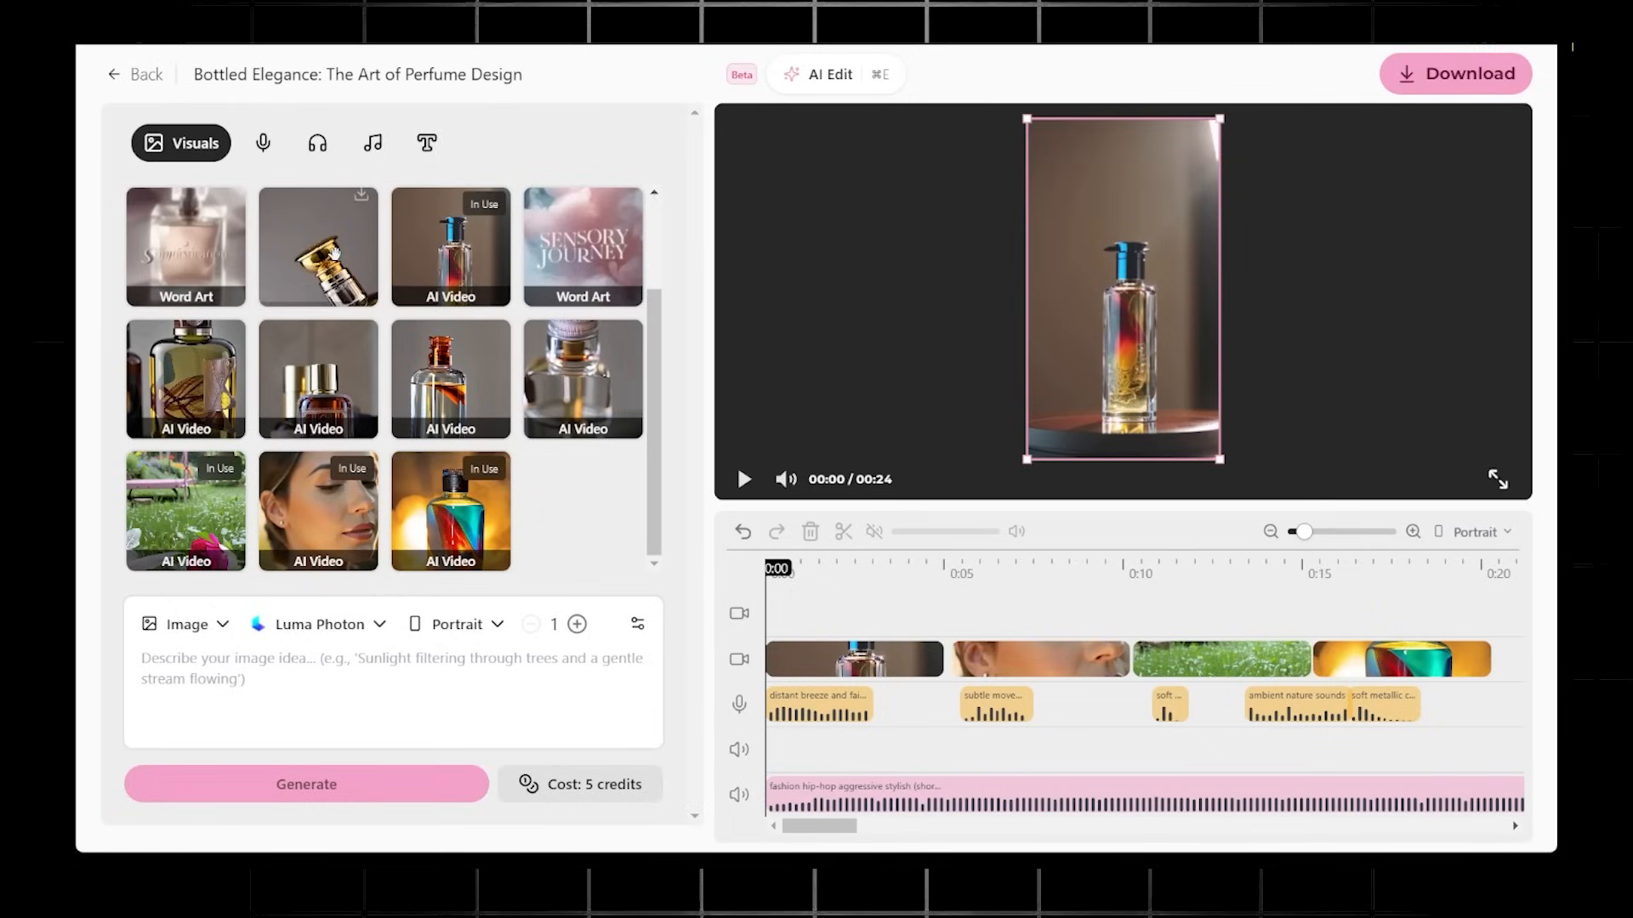
mouse_move(449, 377)
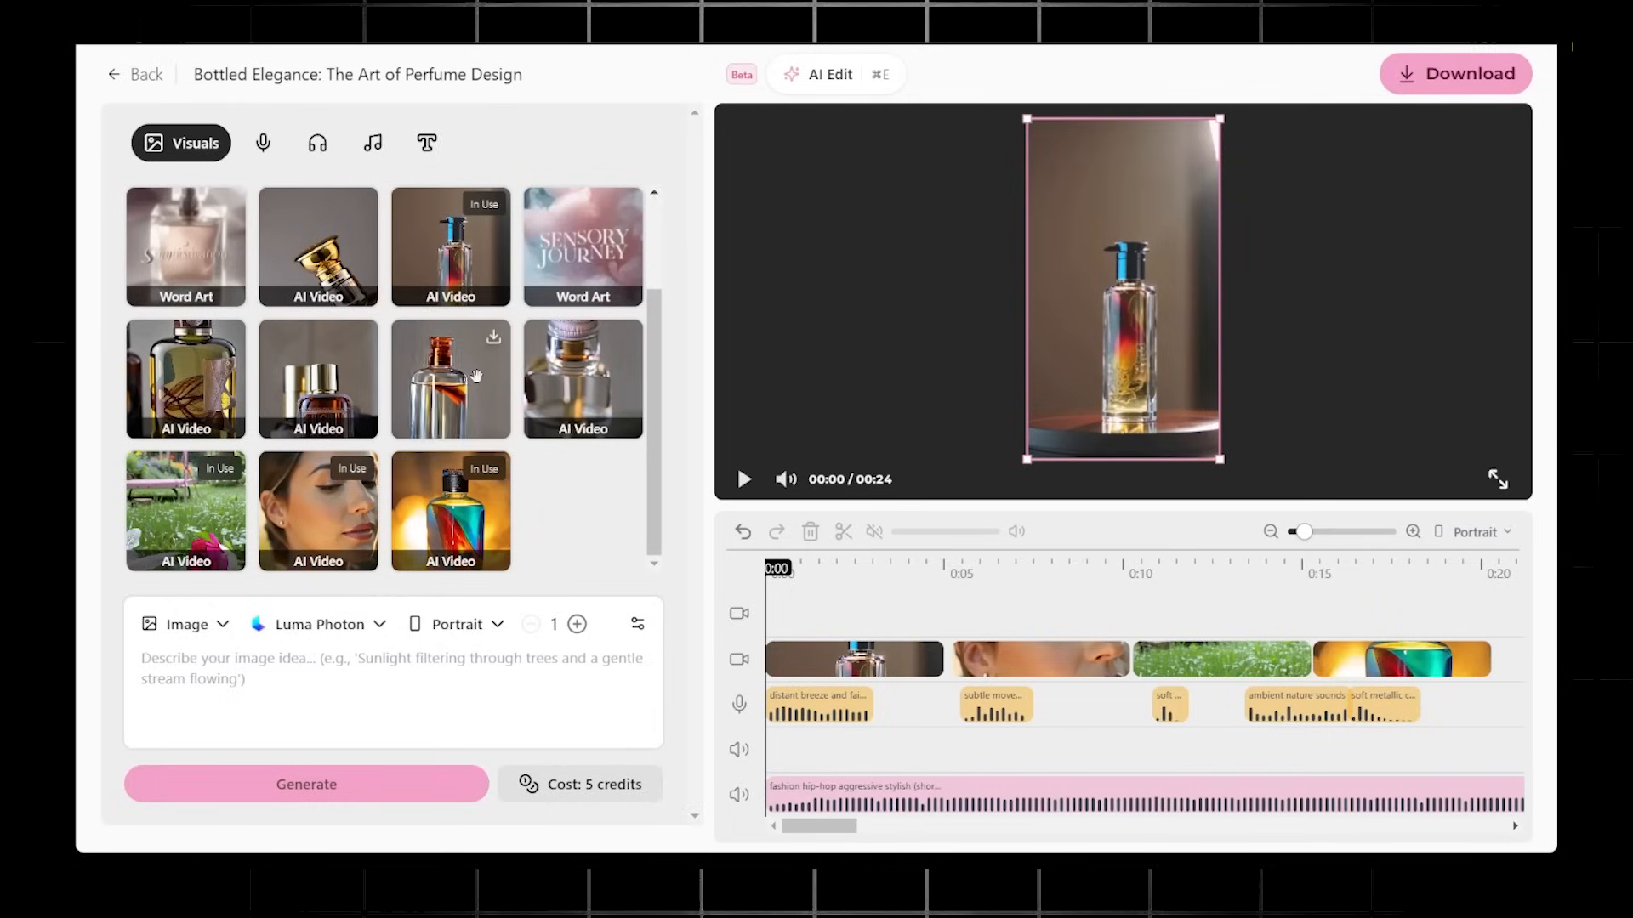